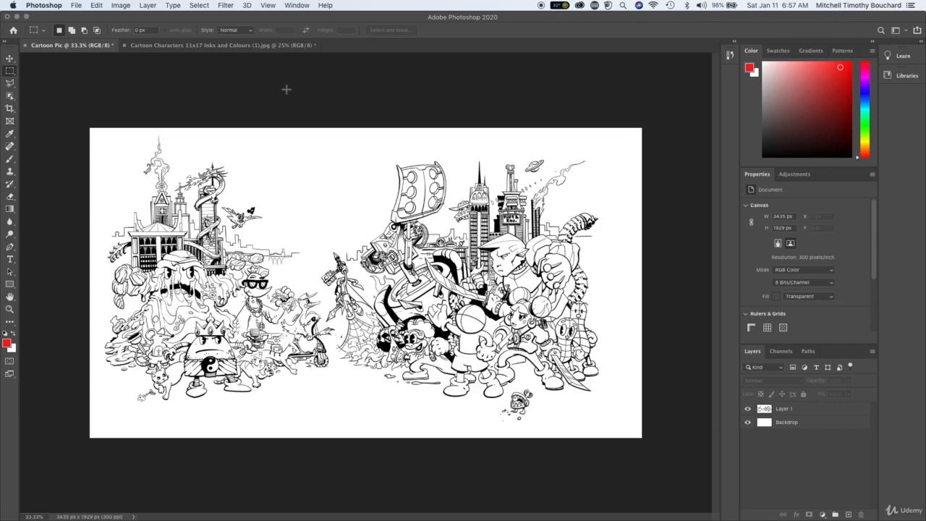
mouse_move(278, 97)
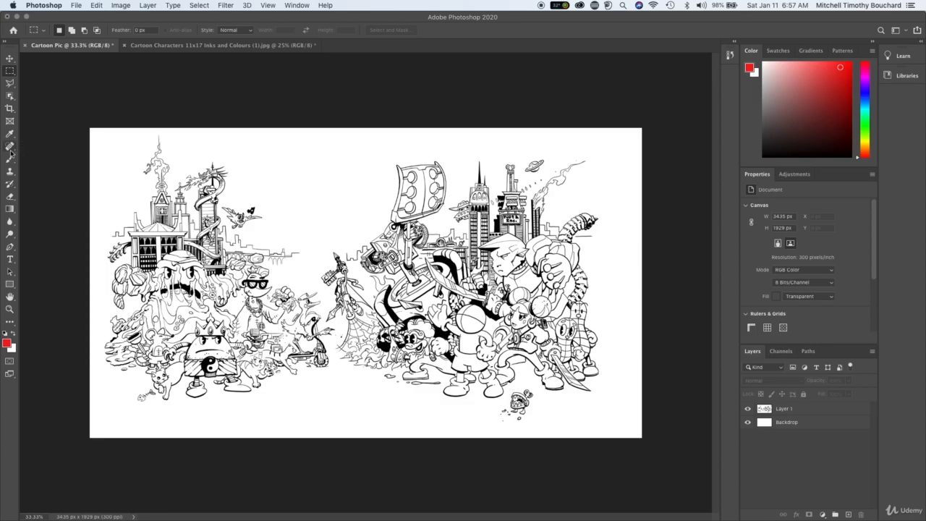
mouse_move(10, 157)
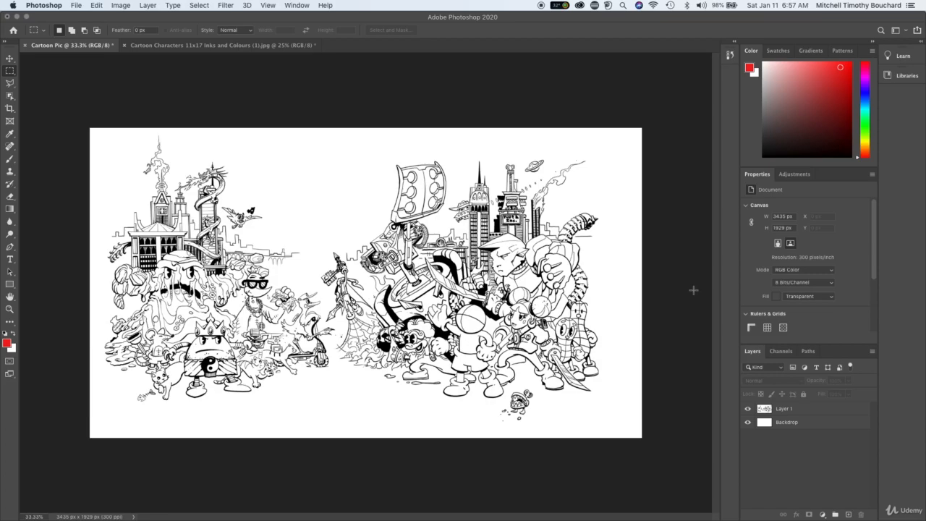
Draw a rectangular placeholder frame and place Layer 1's cartoon drawing inside it.
left_click(784, 408)
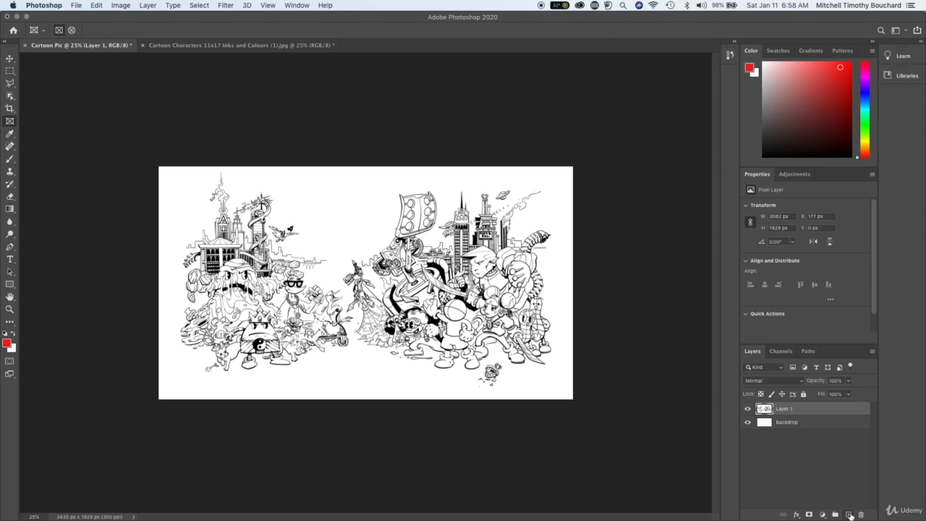
left_click(836, 514)
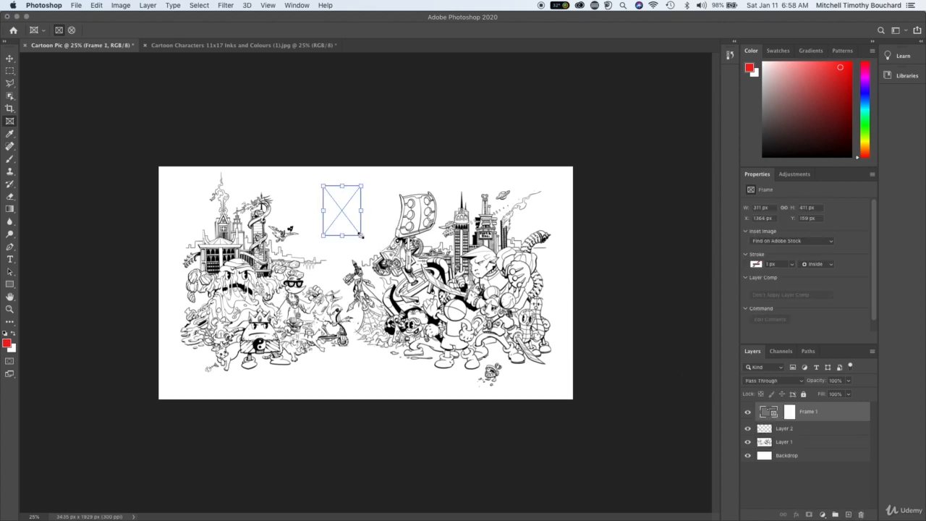
mouse_move(376, 239)
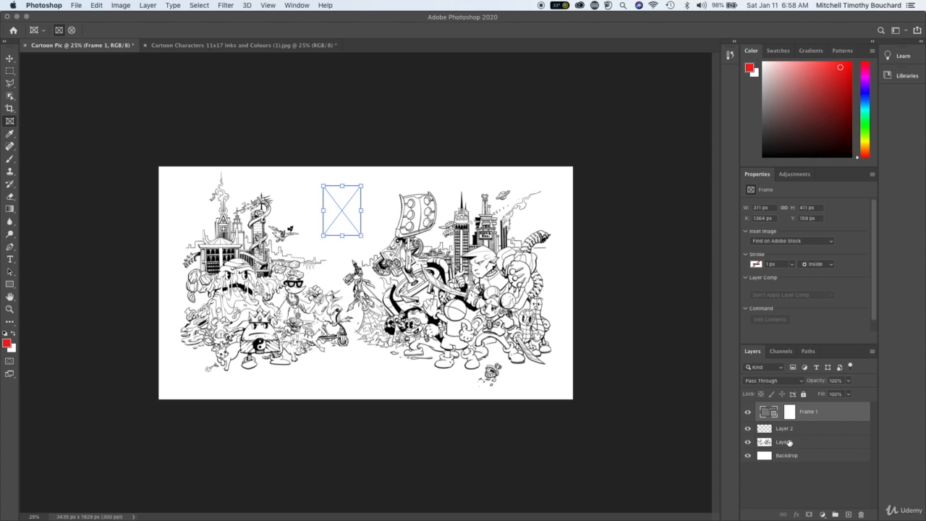
left_click(784, 442)
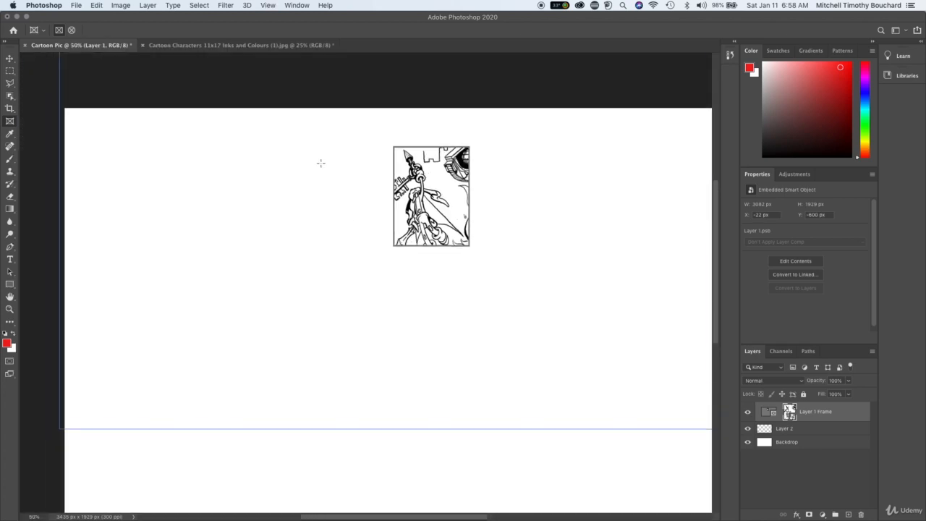
Scale the framed artwork down and shift it so the yin-yang character fills the frame.
left_click(8, 56)
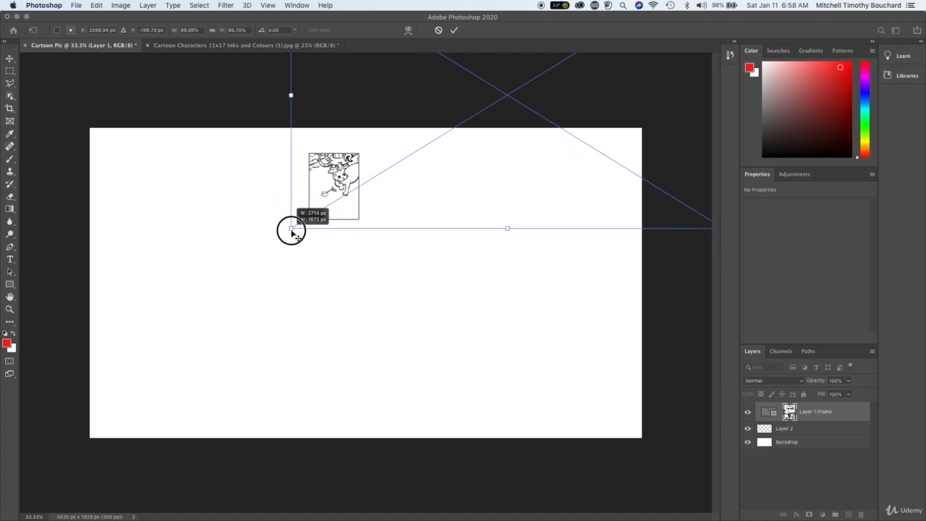
left_click_drag(290, 228, 246, 254)
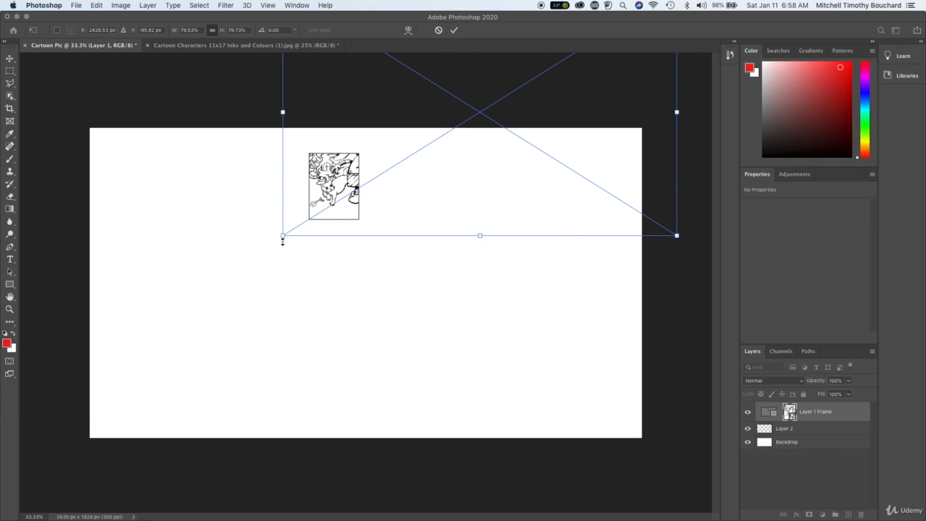
left_click_drag(282, 234, 391, 210)
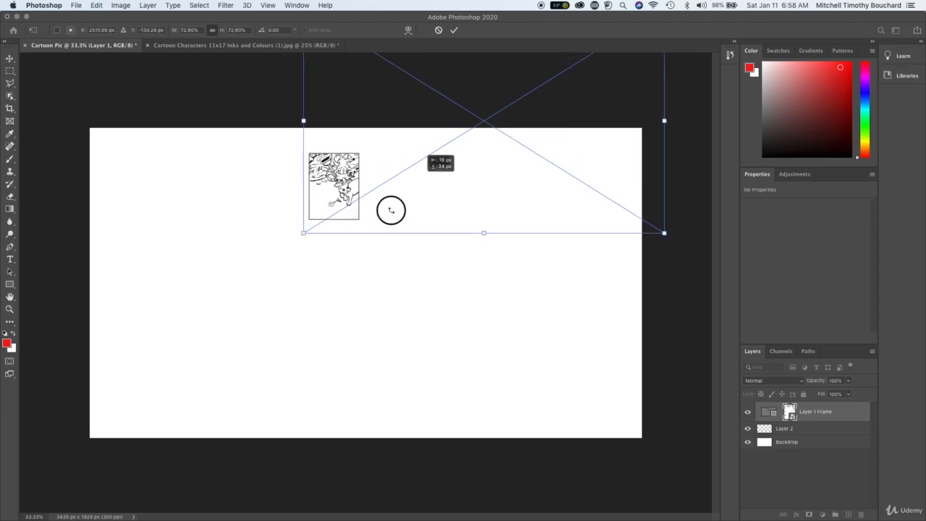
left_click_drag(390, 210, 369, 200)
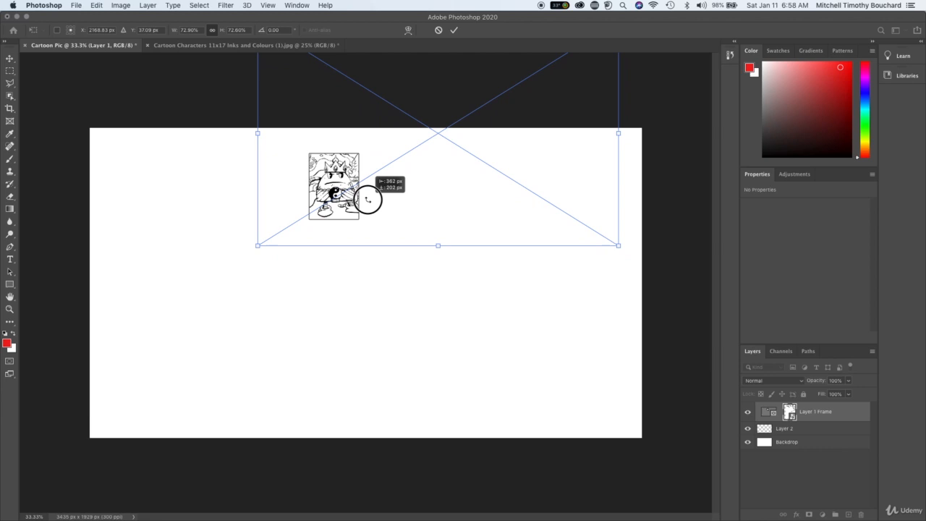
left_click_drag(368, 200, 347, 188)
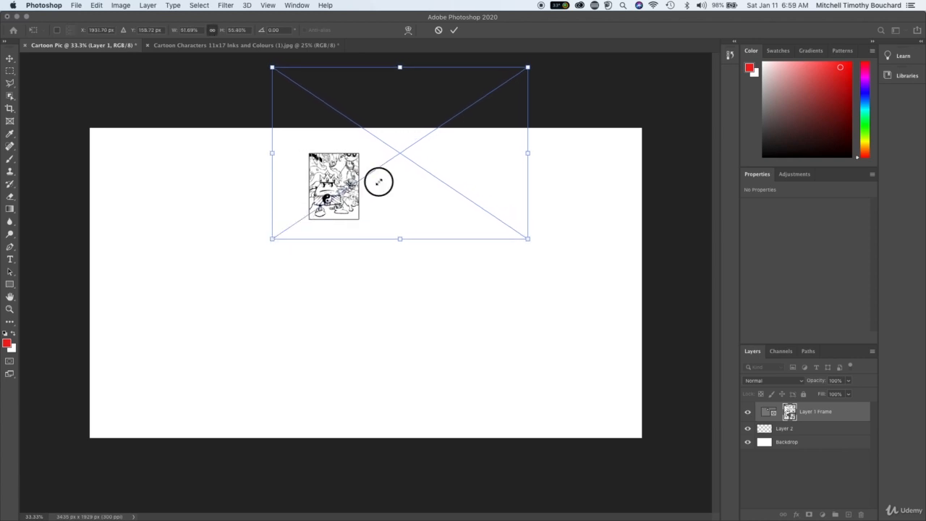
left_click_drag(379, 181, 385, 179)
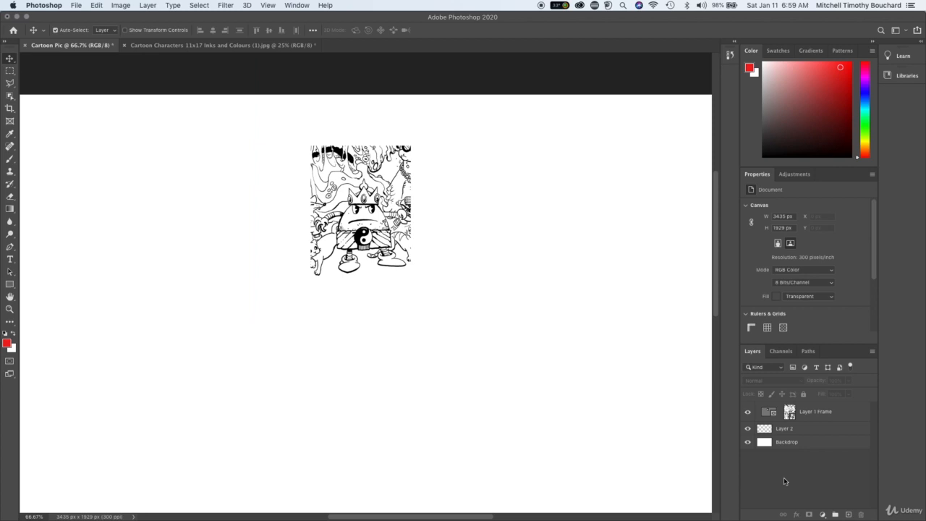
mouse_move(849, 413)
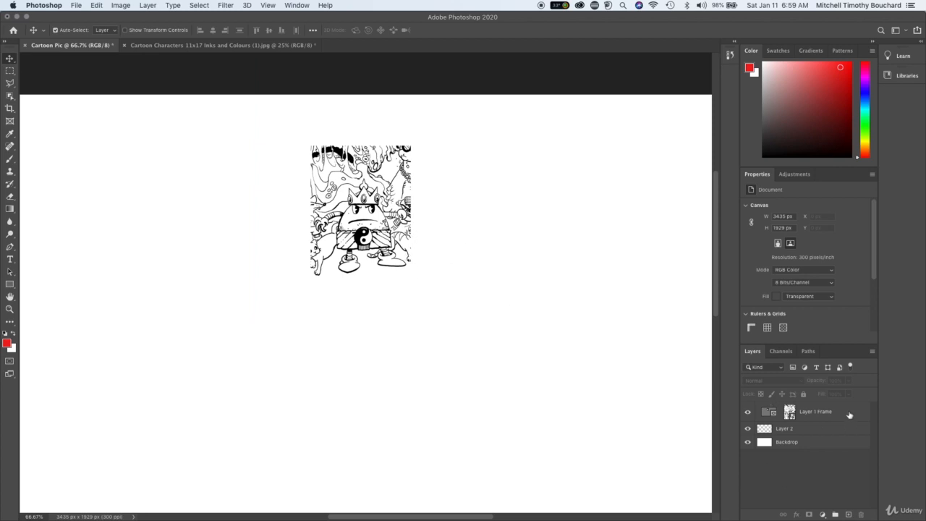
Try a drop shadow layer style and a Properties stroke on the frame layer.
double_click(815, 411)
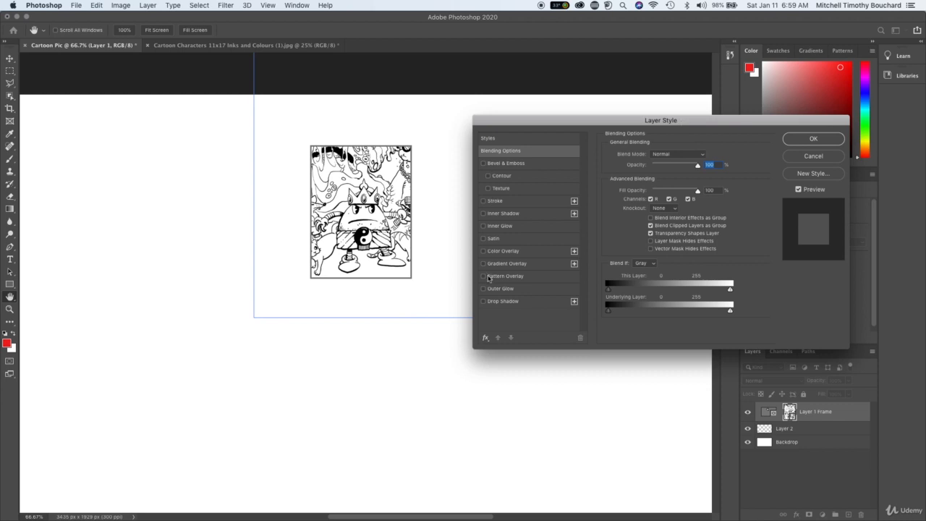
left_click(503, 301)
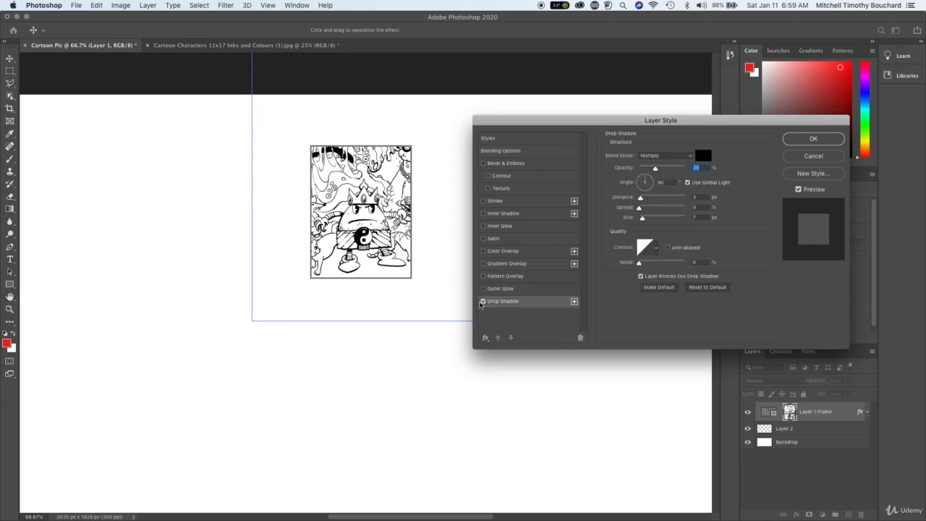
left_click(813, 139)
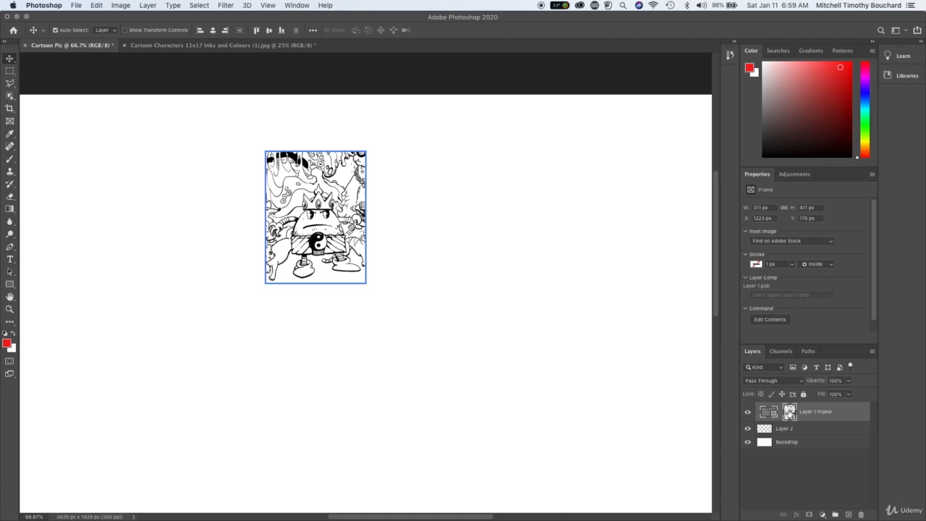
mouse_move(816, 342)
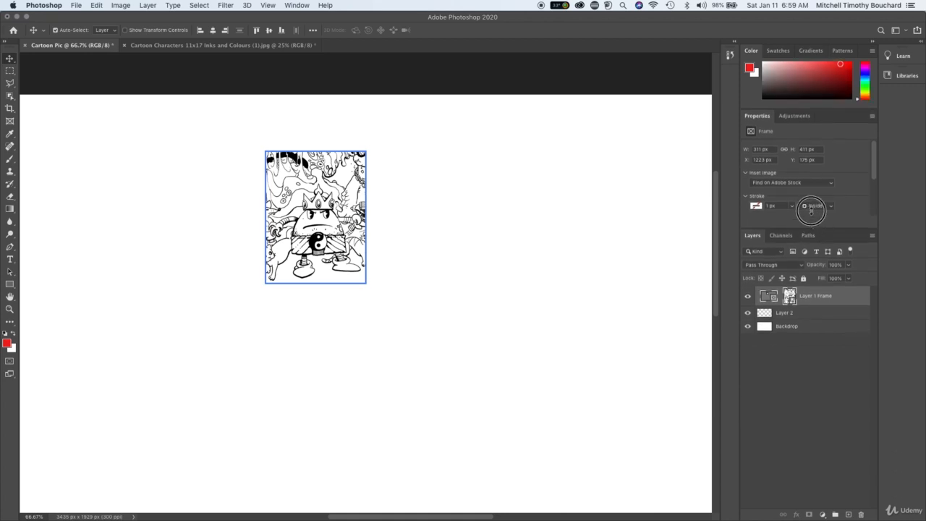
left_click(794, 115)
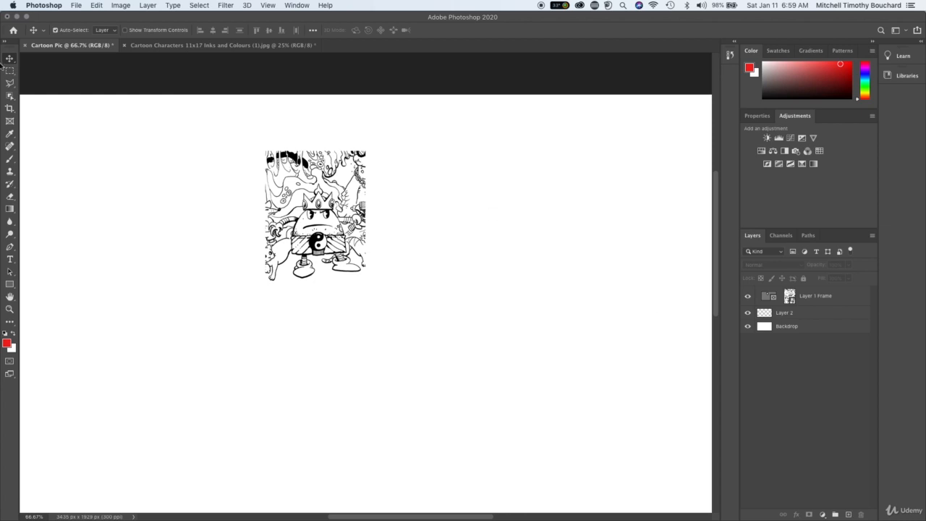
Move the framed character artwork slightly to the right on the canvas.
left_click(816, 295)
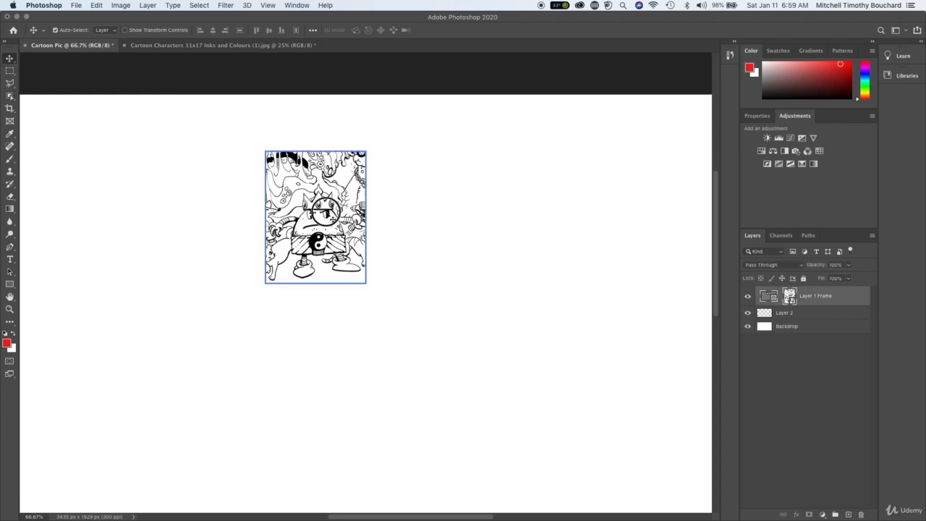
left_click_drag(315, 217, 353, 217)
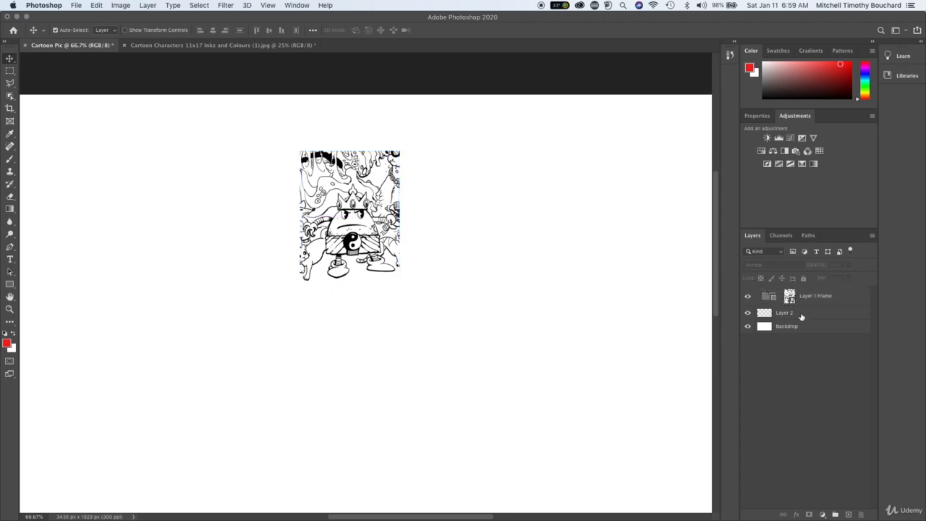
mouse_move(803, 297)
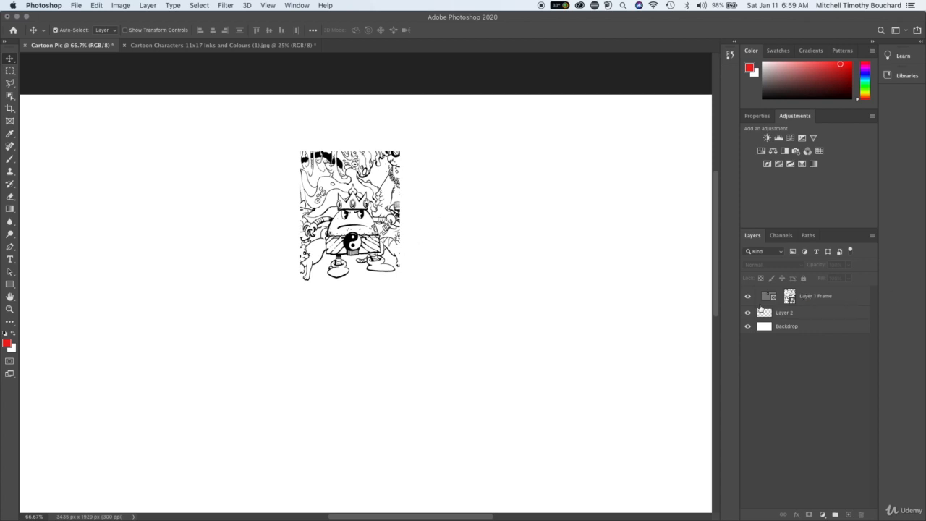
left_click(816, 295)
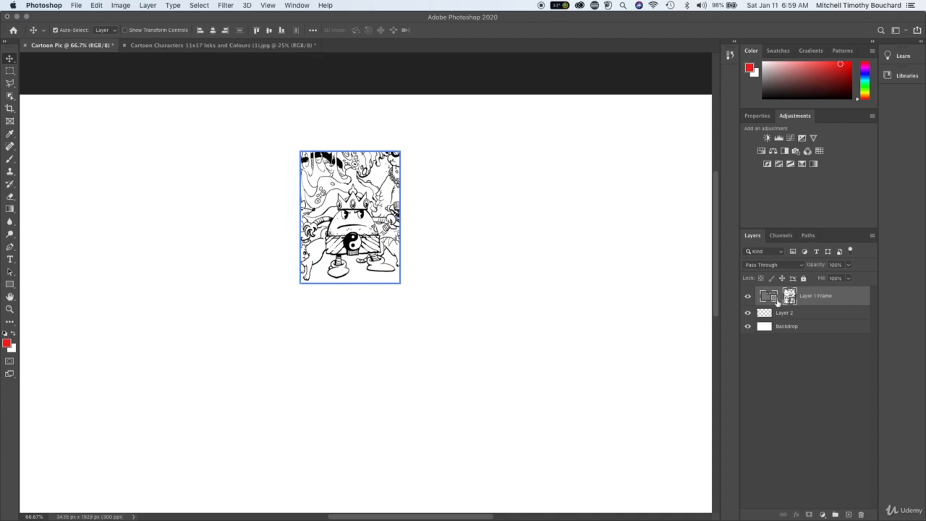
Scale the placed cartoon drawing down so the frame shows the wider crowded scene.
left_click_drag(350, 217, 384, 217)
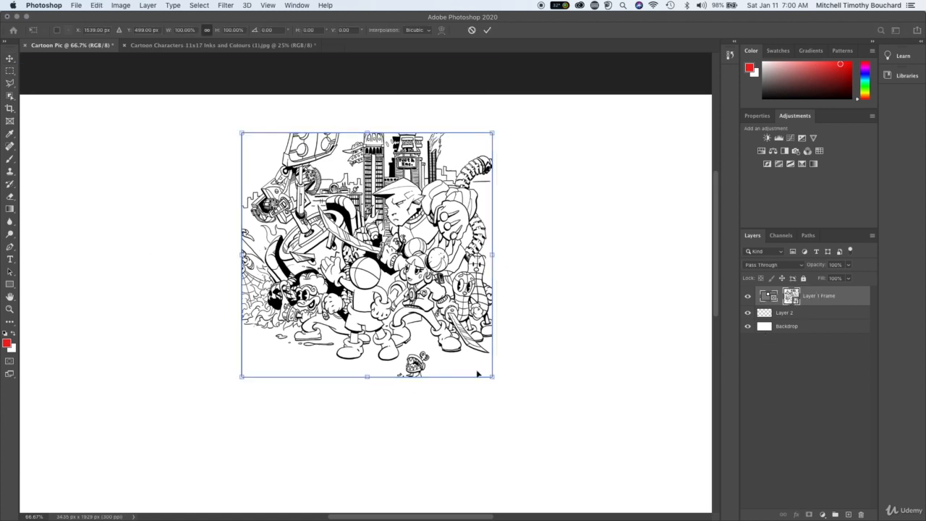
left_click_drag(491, 376, 552, 425)
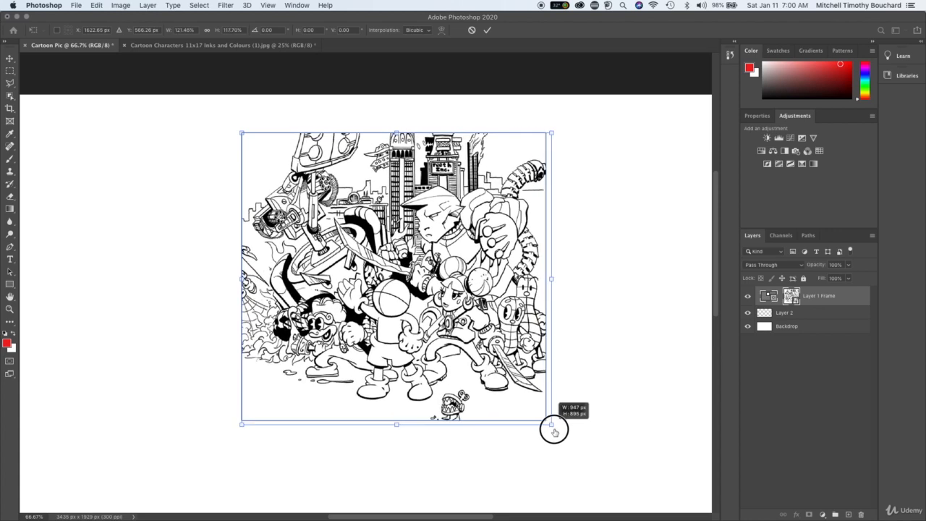
left_click_drag(551, 423, 538, 403)
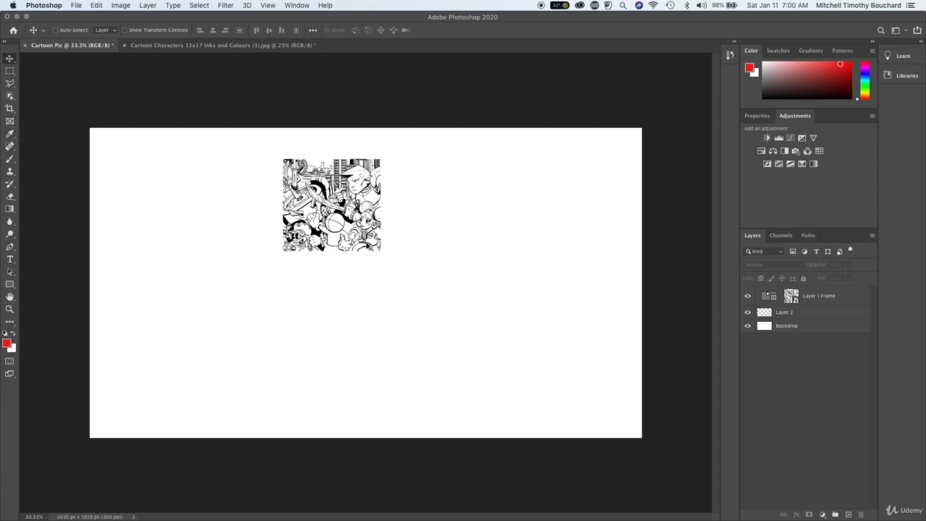
Hide the cartoon layers and bring in the woman's railway photo as a new layer.
left_click(818, 295)
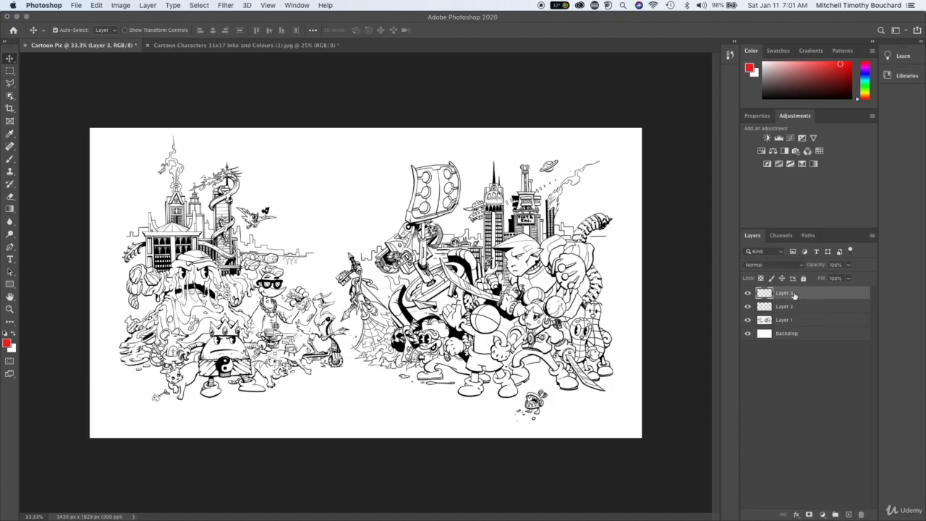
mouse_move(810, 274)
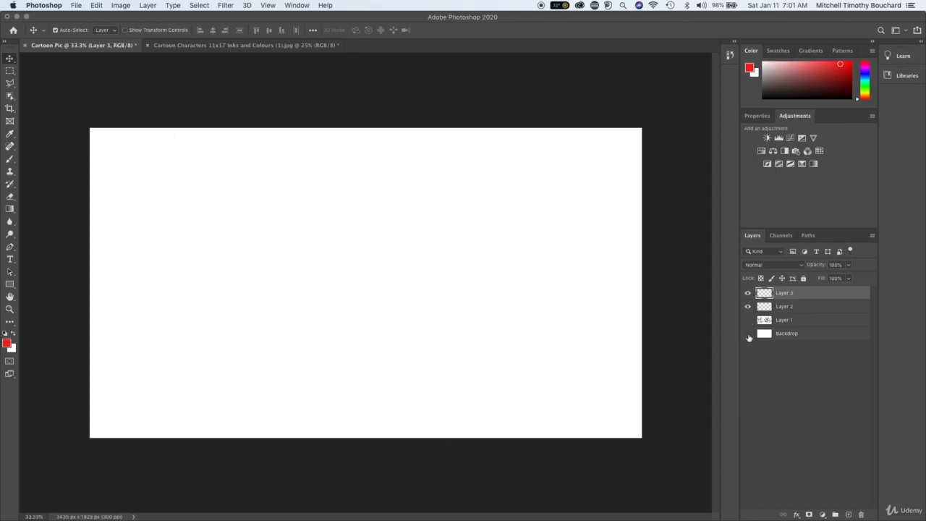
left_click(747, 333)
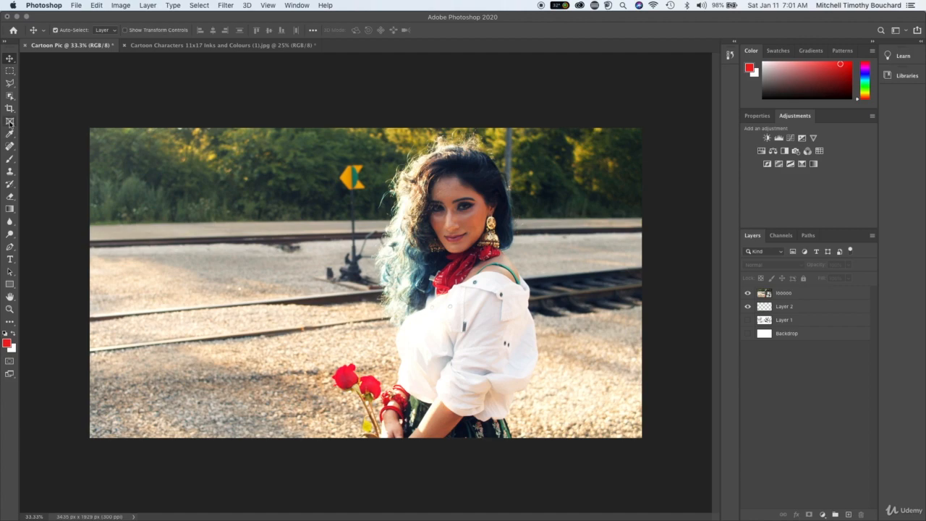
mouse_move(10, 133)
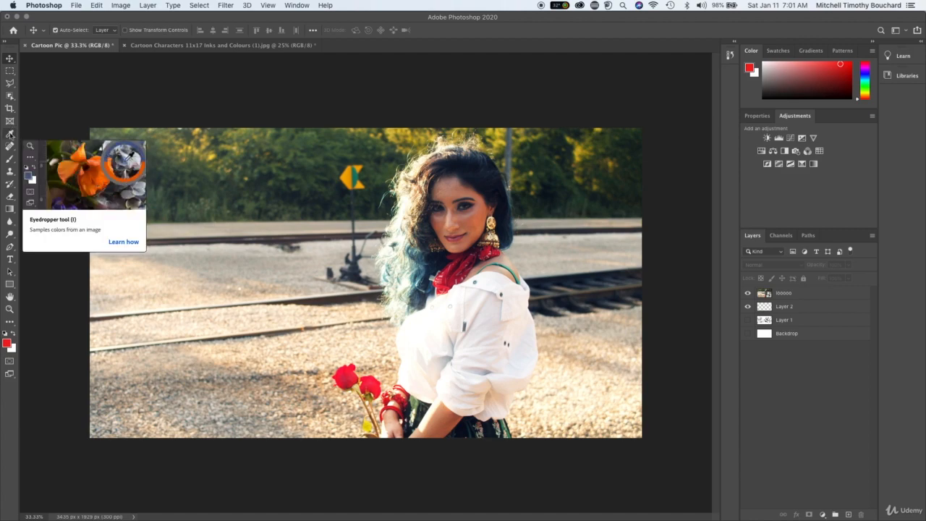
Try teal and blue-violet foreground shades with the Eyedropper and Color Picker.
left_click(10, 135)
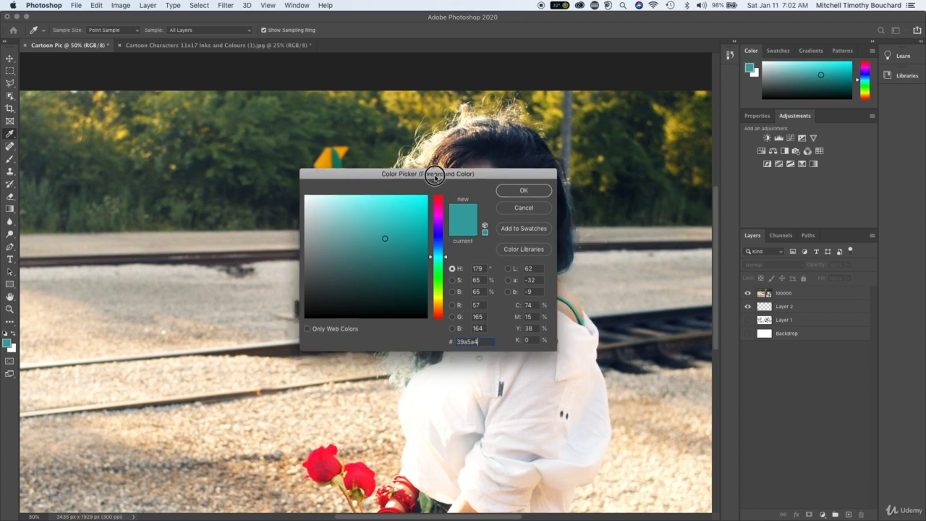
left_click_drag(434, 174, 252, 120)
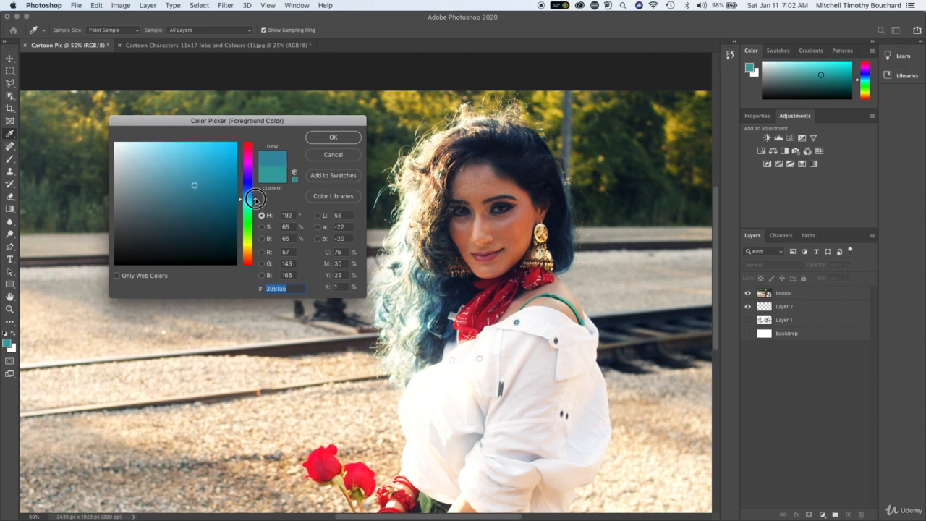
left_click_drag(254, 195, 255, 200)
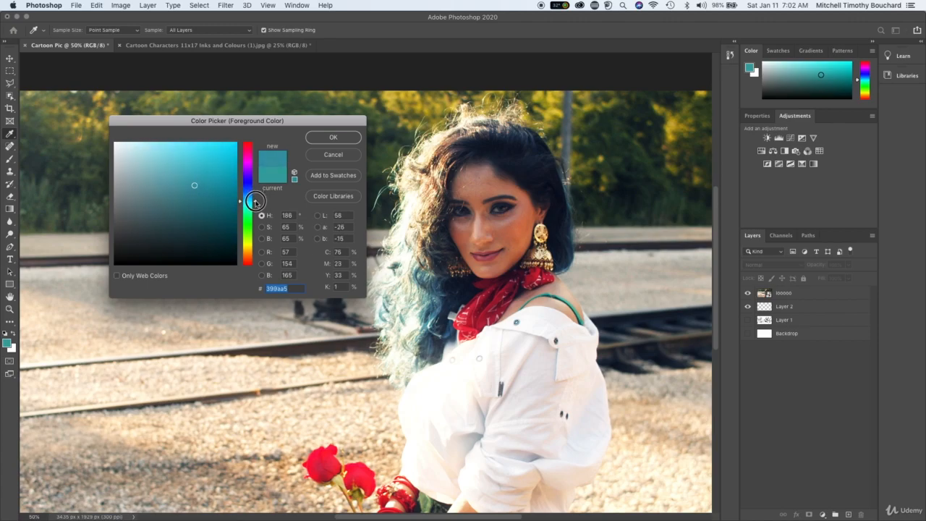
left_click_drag(254, 201, 255, 257)
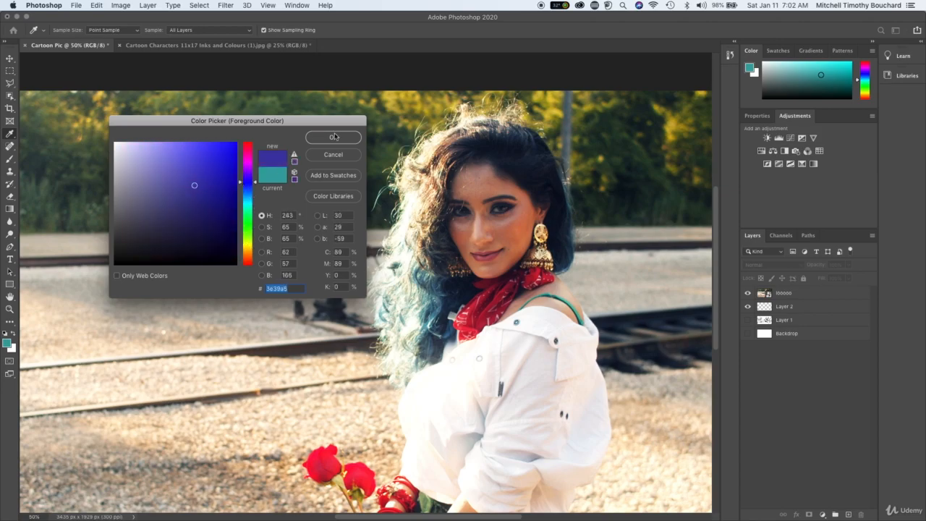
left_click(333, 137)
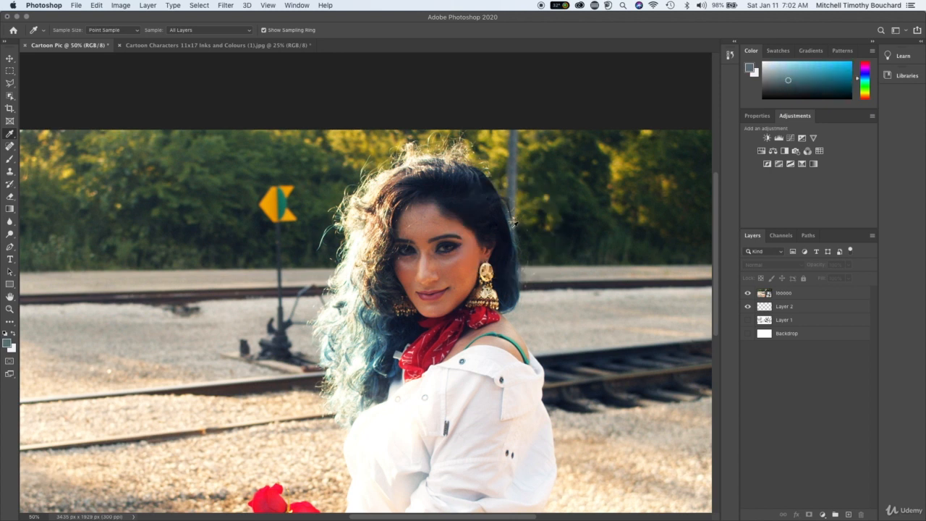
mouse_move(170, 318)
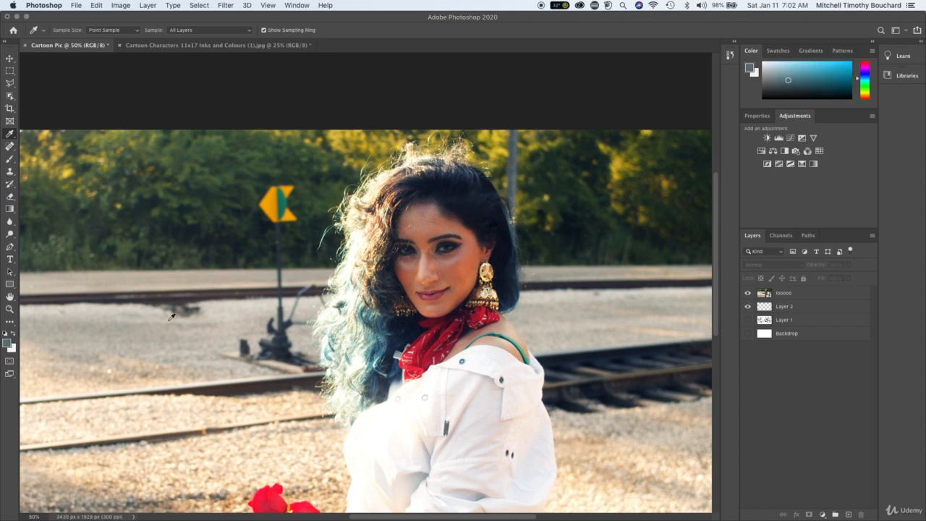
mouse_move(360, 271)
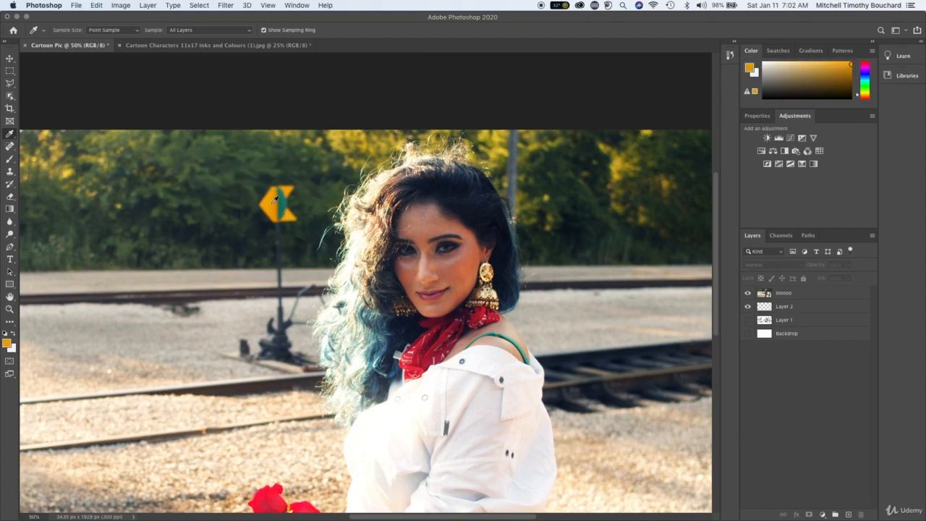
Settle on the golden orange sampled from the yellow sign as foreground colour.
left_click(8, 338)
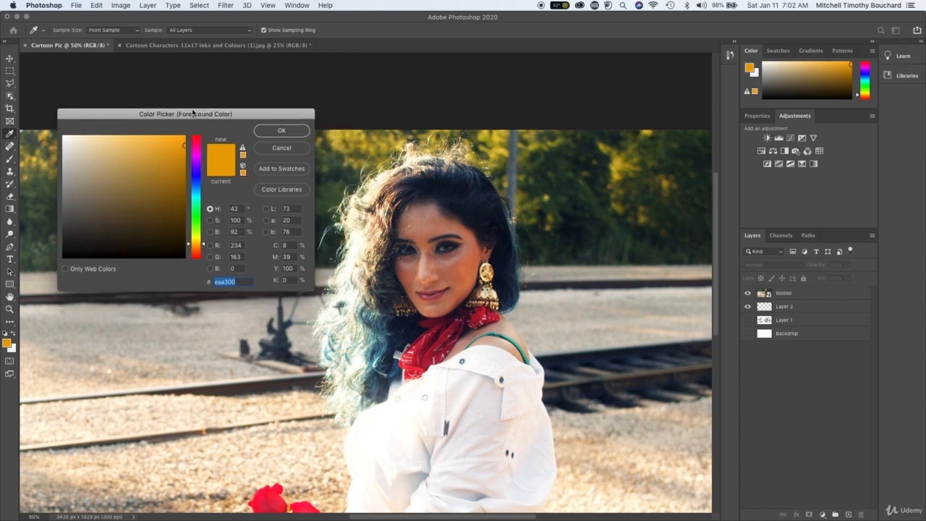
left_click(280, 130)
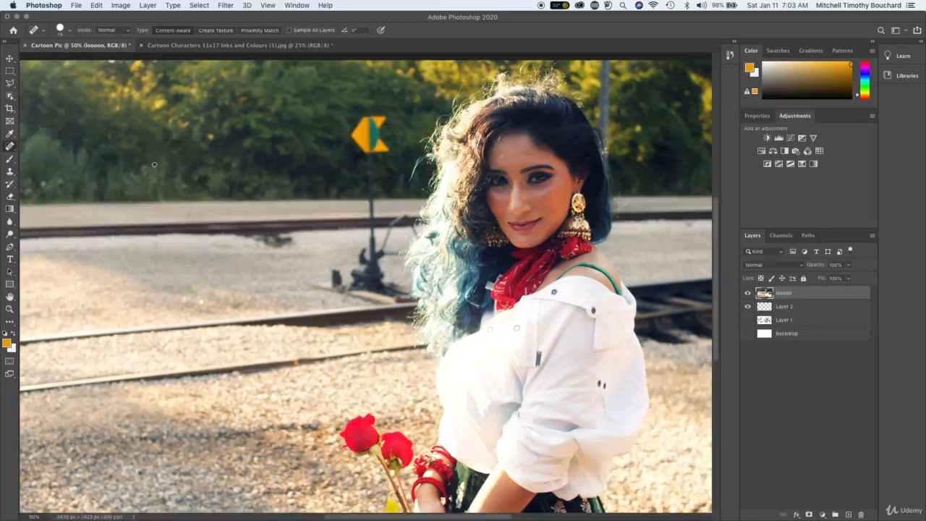
Duplicate the photo layer and heal out the sign pole with the Spot Healing Brush.
left_click(70, 29)
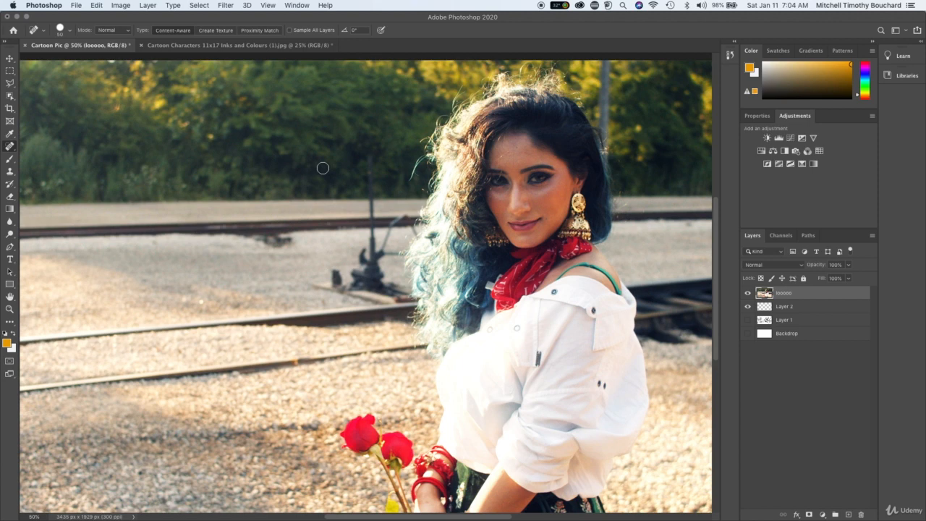
mouse_move(393, 155)
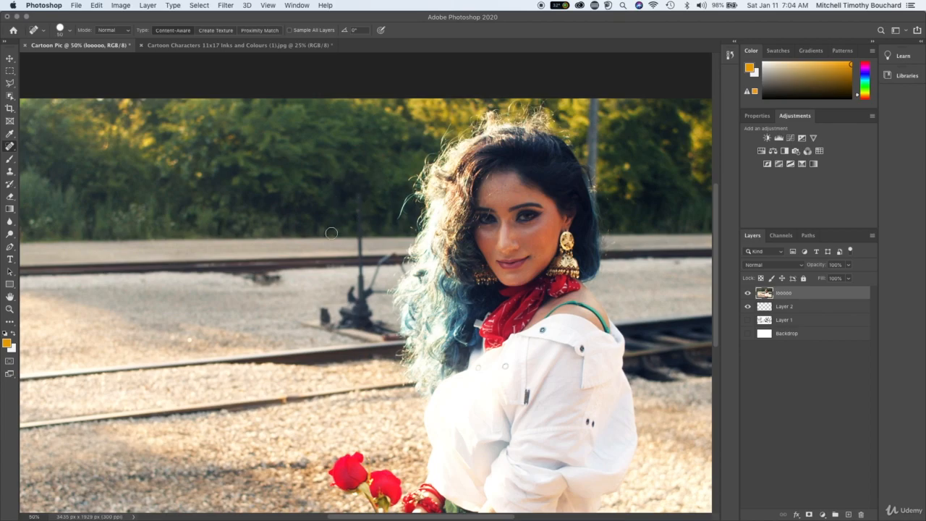
mouse_move(362, 203)
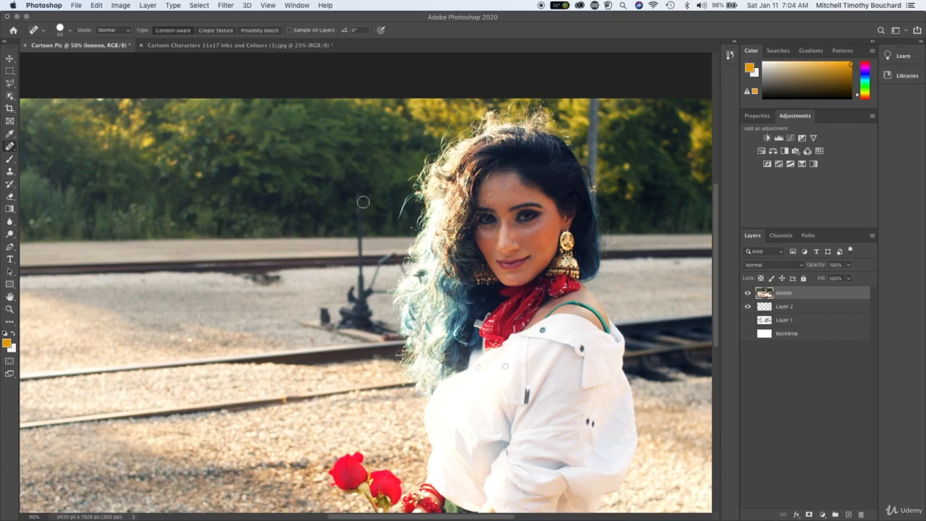
left_click_drag(364, 195, 364, 264)
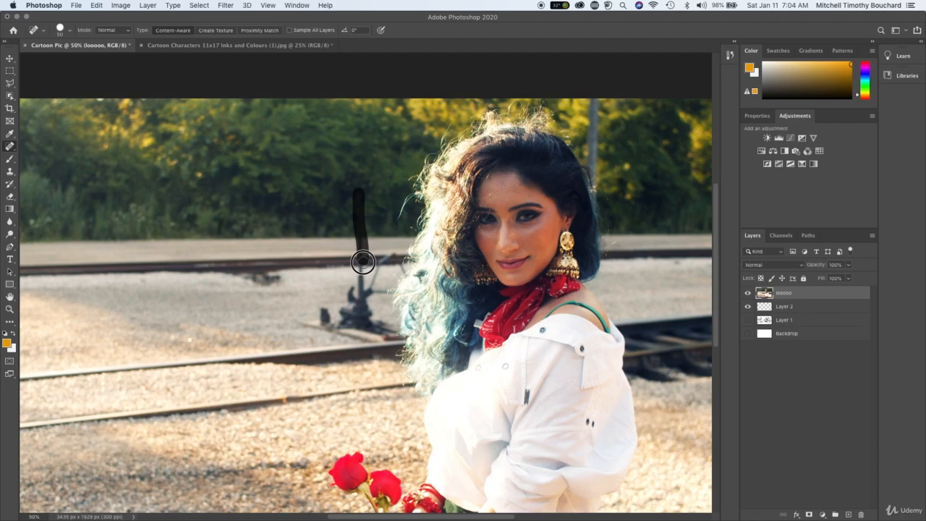
left_click(362, 262)
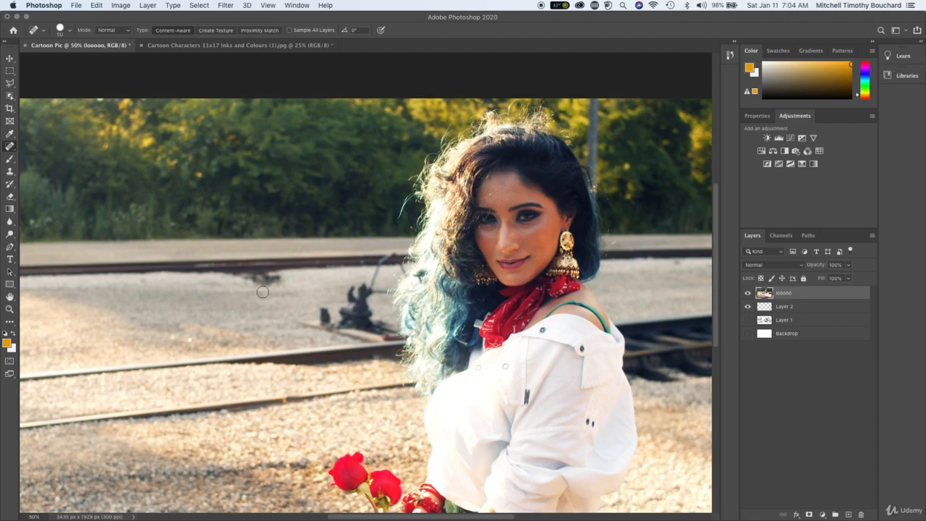
mouse_move(333, 321)
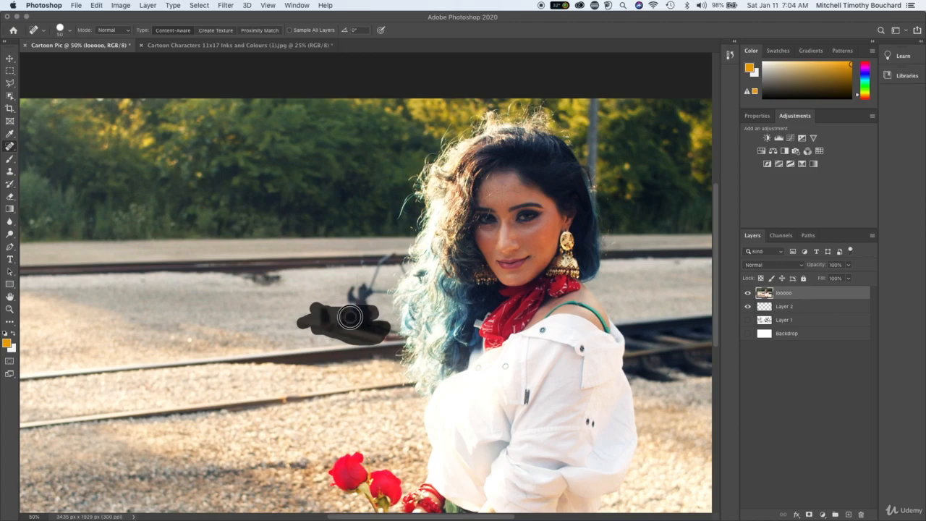
Paint out the debris lying beside the railway tracks.
left_click_drag(350, 318, 376, 280)
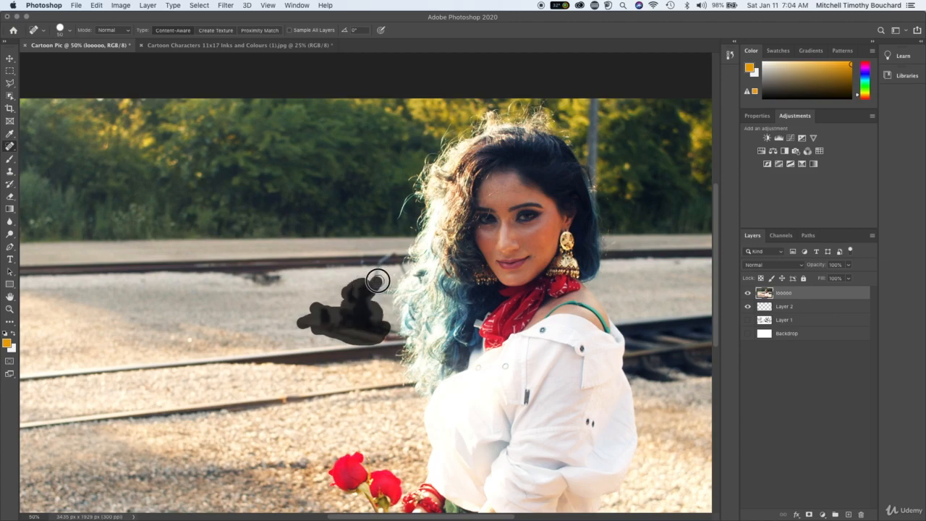
left_click_drag(376, 281, 393, 268)
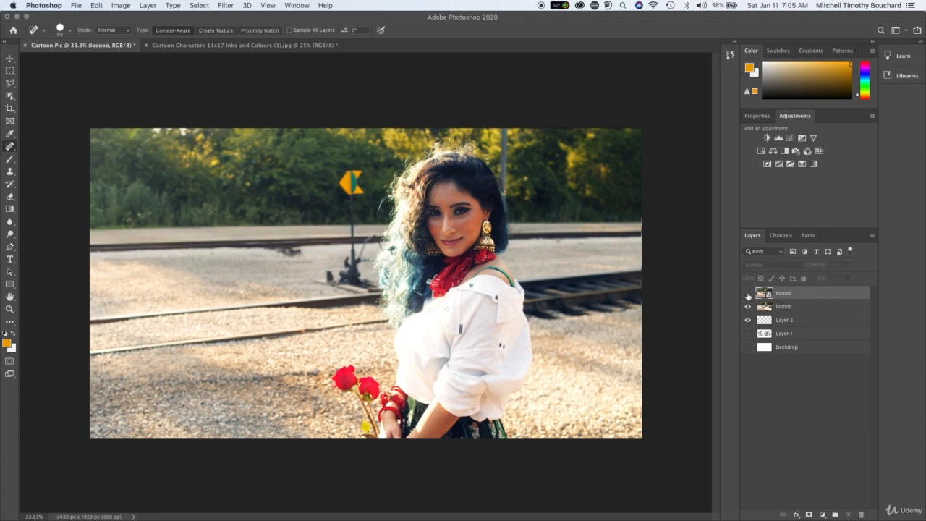
left_click(747, 292)
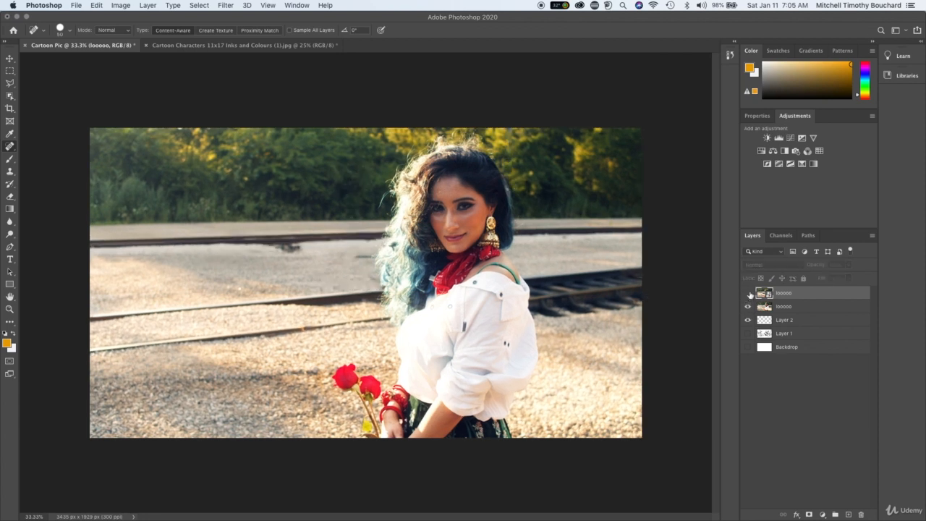
left_click(749, 292)
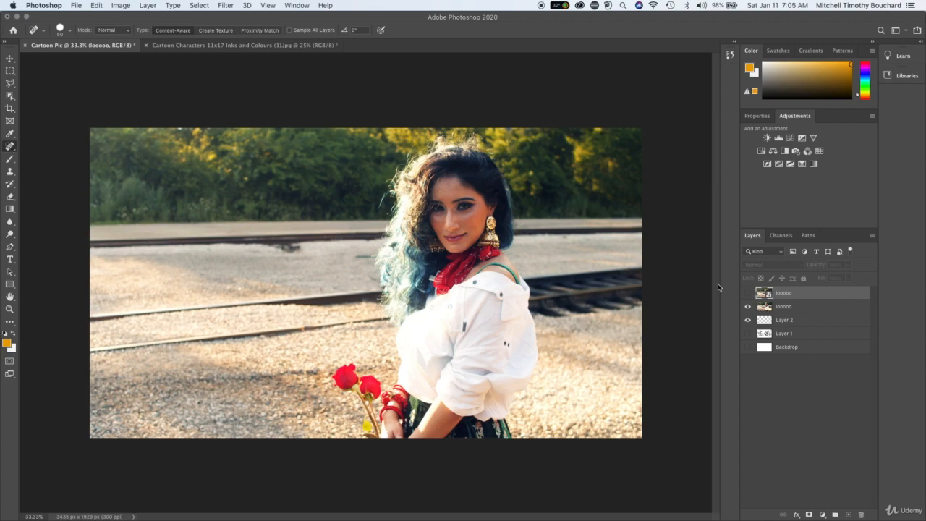
left_click(748, 292)
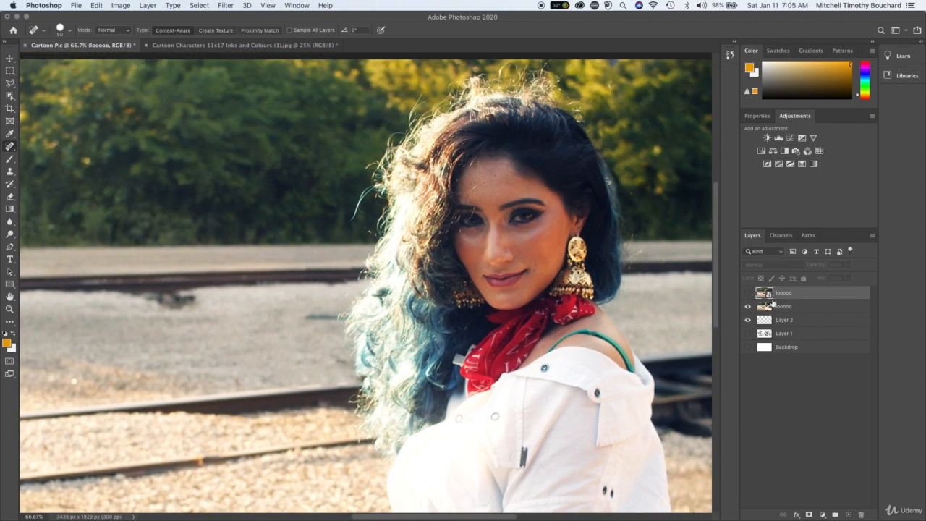
left_click(746, 292)
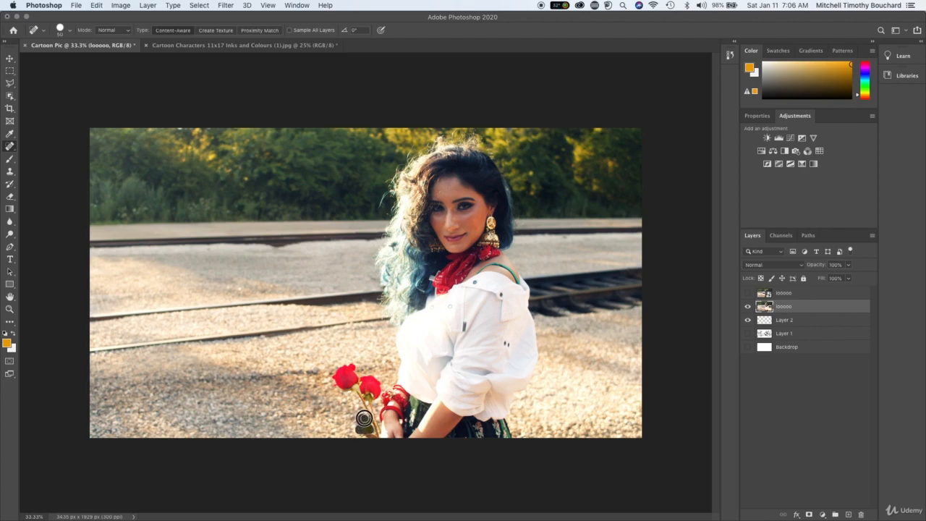
mouse_move(325, 418)
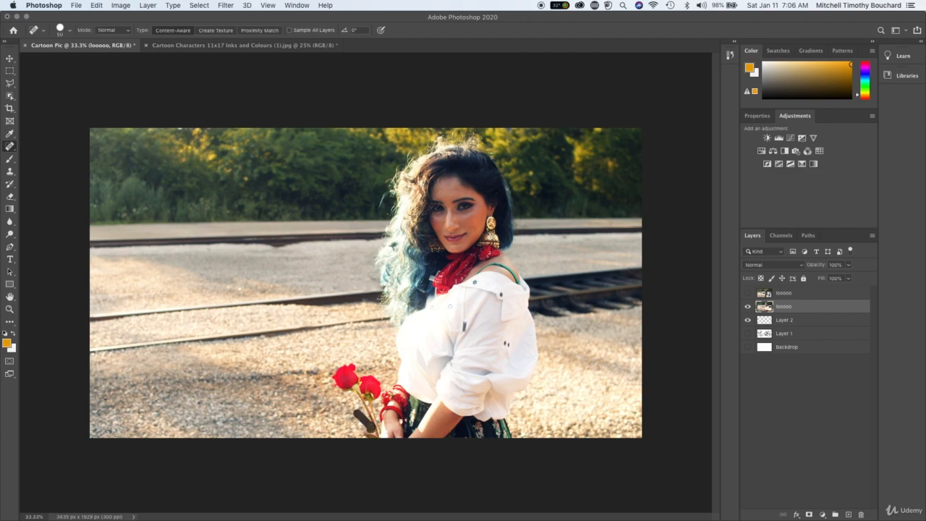
mouse_move(125, 194)
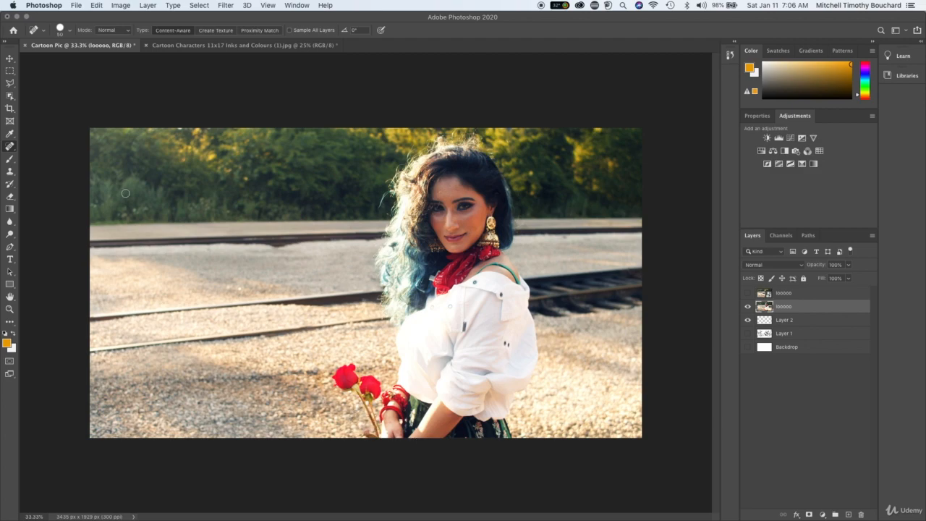
mouse_move(11, 172)
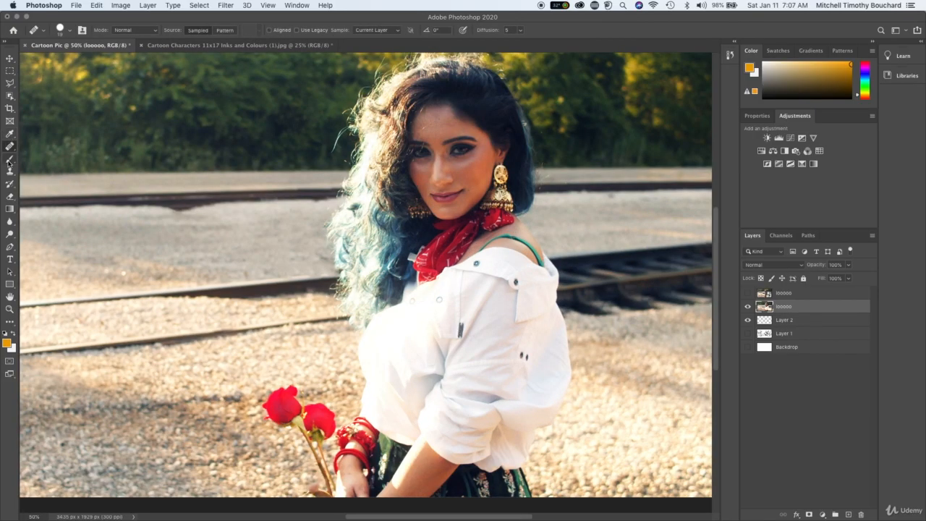
mouse_move(10, 159)
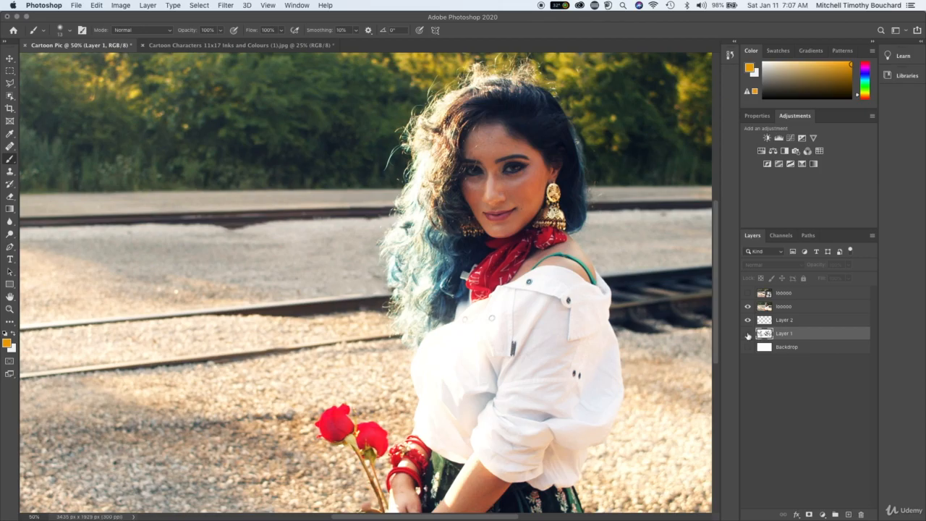
Hide the photo layer to reveal the cartoon cat and fish-bone drawing.
left_click(747, 333)
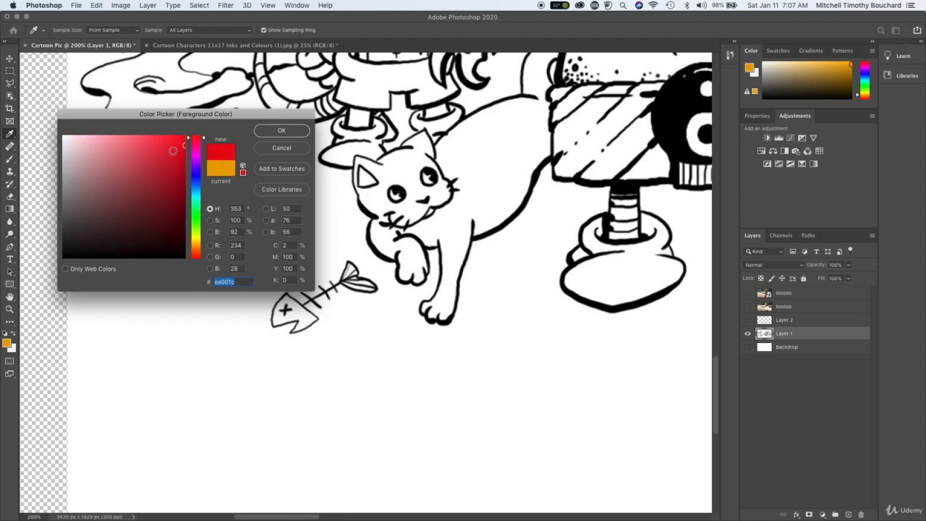
Confirm red as the foreground colour and start a Polygonal Lasso outline of the fish head.
left_click(281, 130)
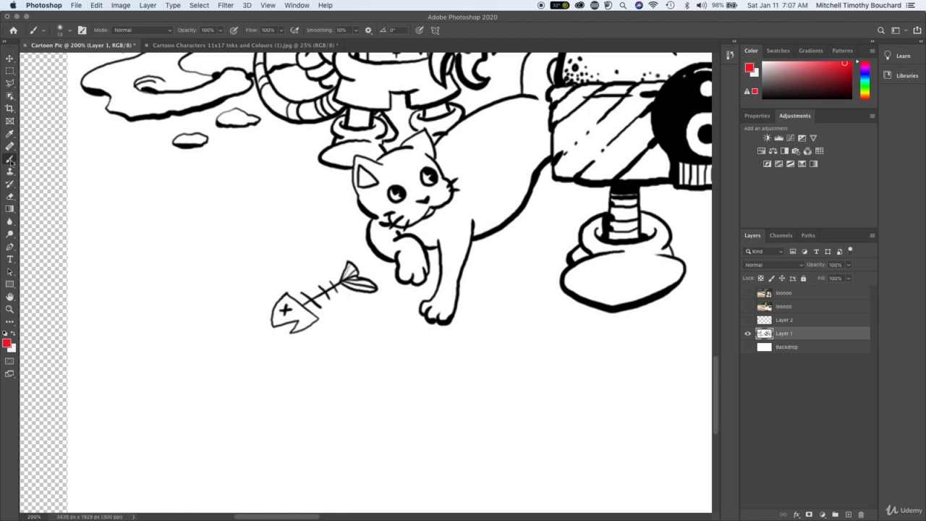
left_click(10, 71)
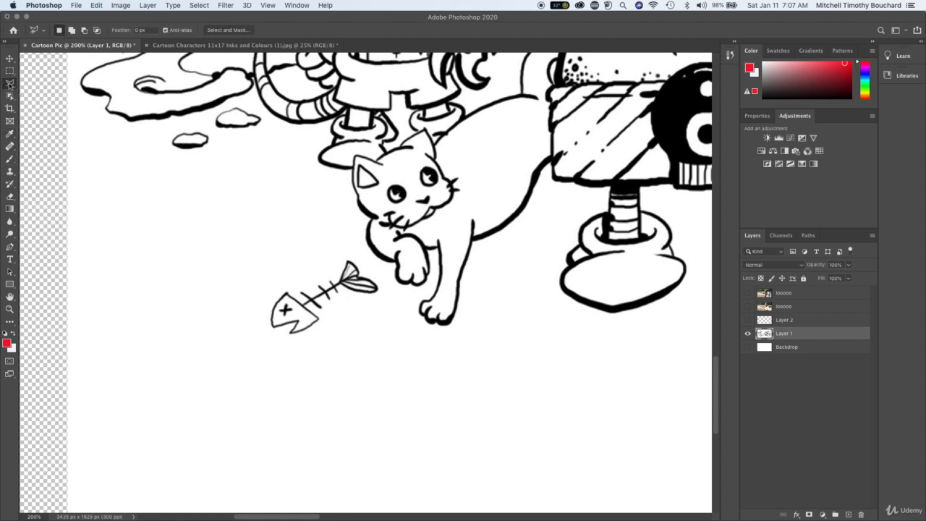
left_click(11, 71)
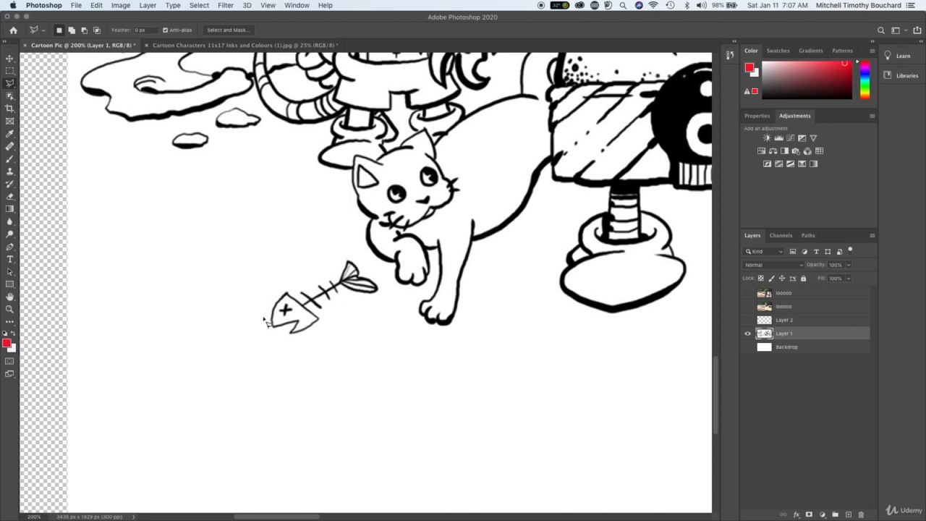
mouse_move(291, 299)
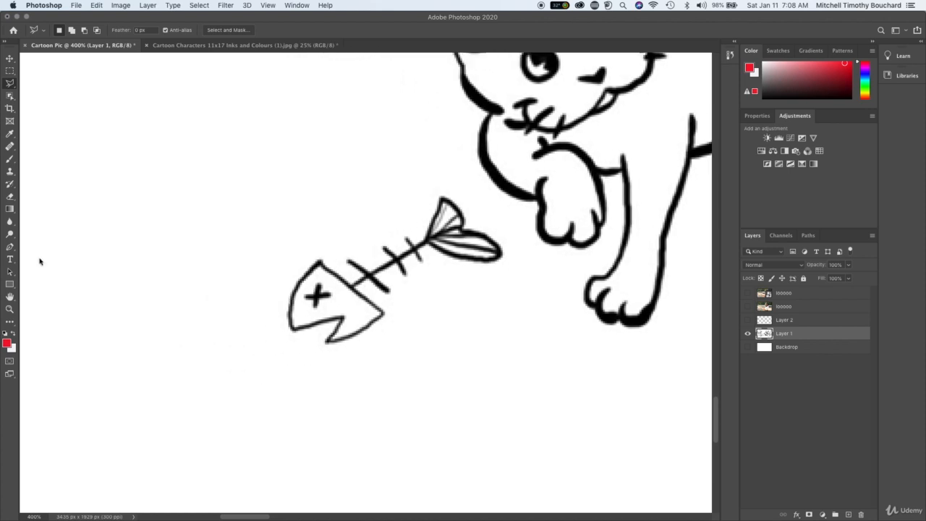
mouse_move(324, 266)
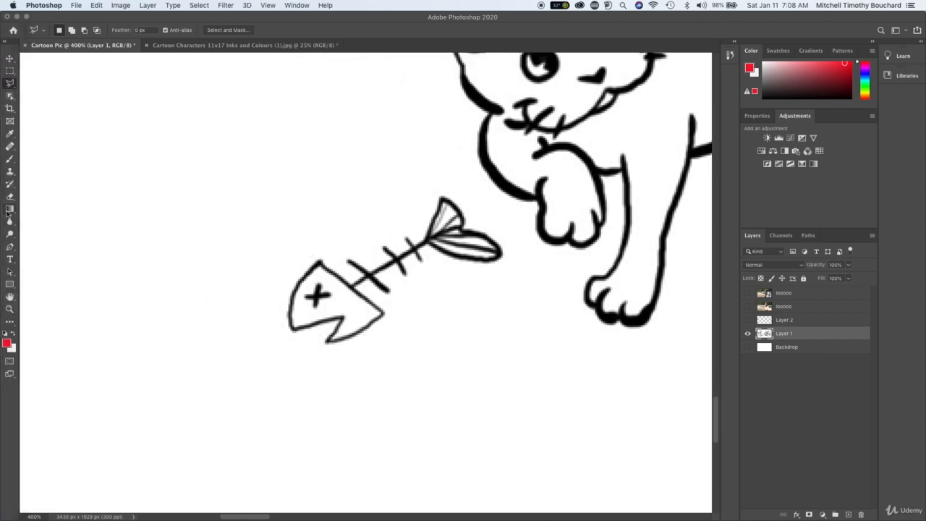
Finish the straight-edged fish-head selection and add a new layer for its colour.
left_click(10, 211)
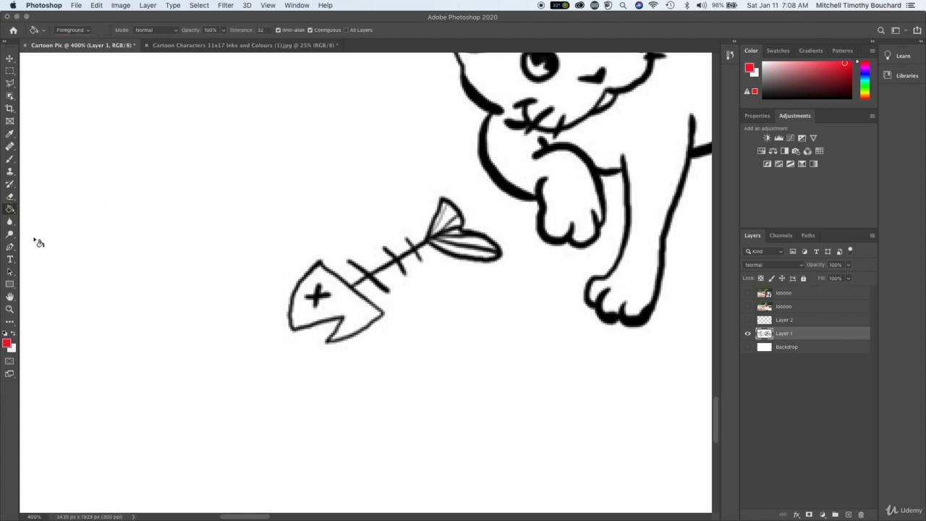
left_click(332, 300)
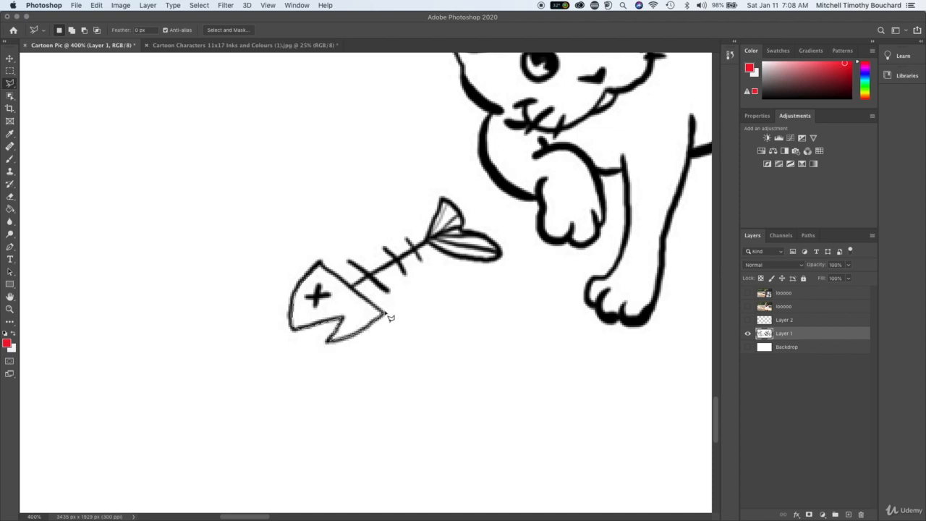
mouse_move(330, 272)
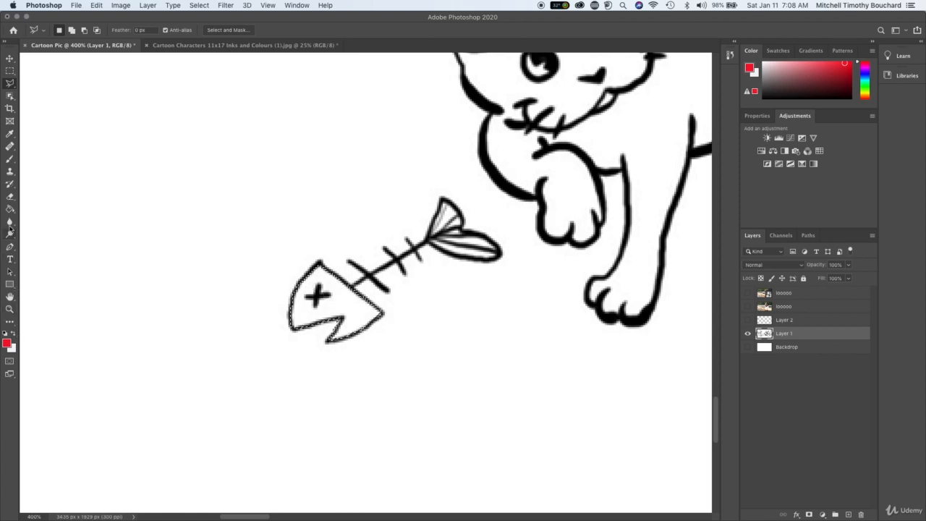
left_click(10, 147)
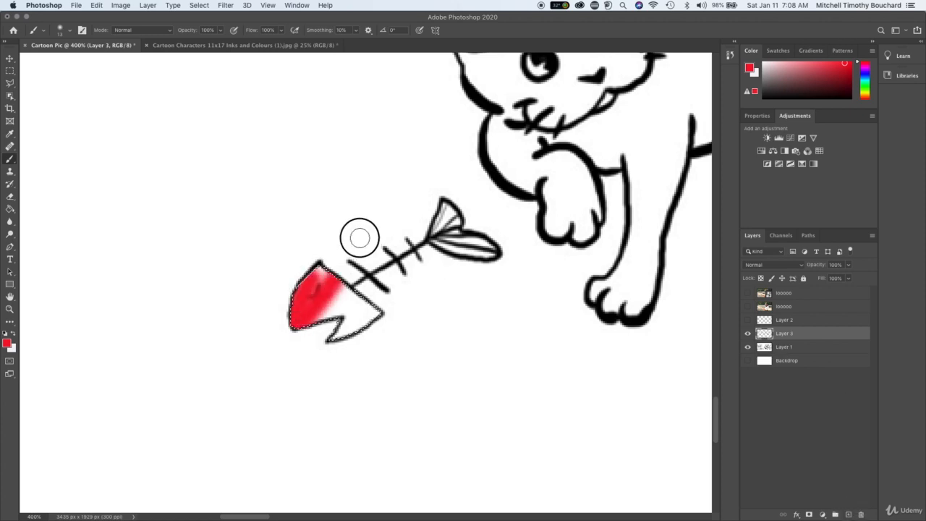
Brush red paint over the selected fish head on the new layer.
left_click_drag(359, 237, 370, 334)
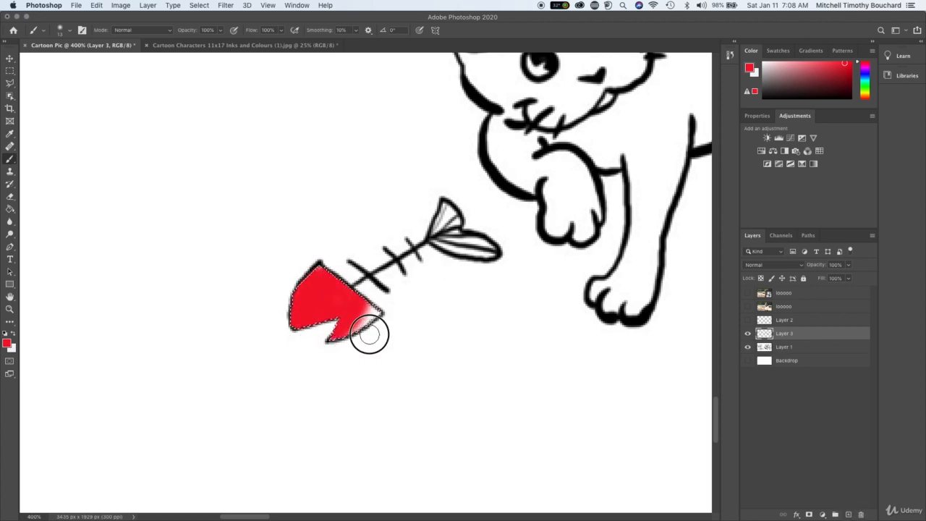
left_click_drag(369, 336, 333, 304)
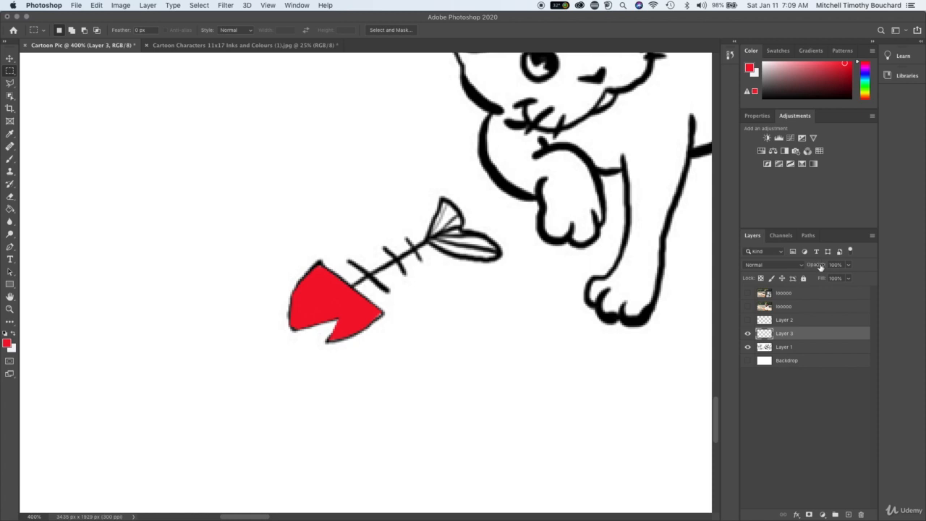
Rearrange layers, try a Paint Bucket fill and dismiss the 'no layers selected' alert.
left_click(772, 263)
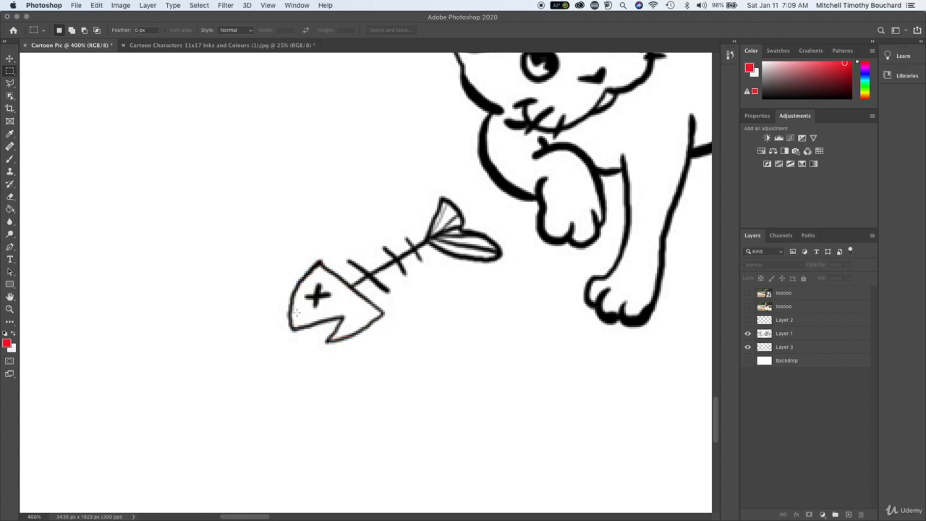
mouse_move(266, 249)
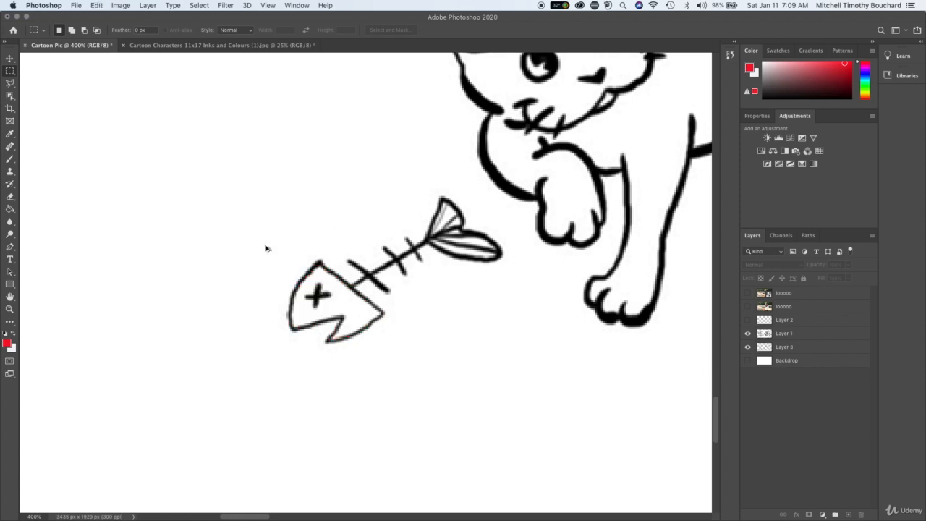
left_click(330, 304)
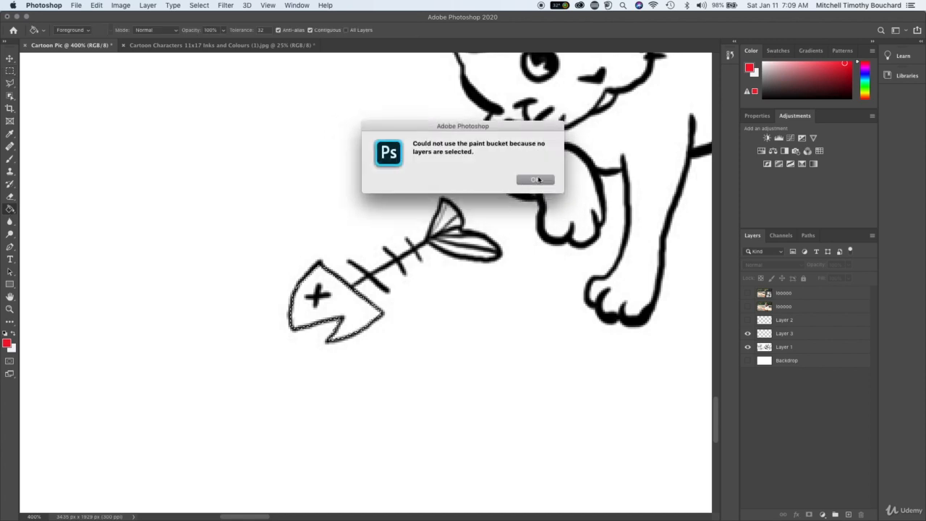
left_click(535, 180)
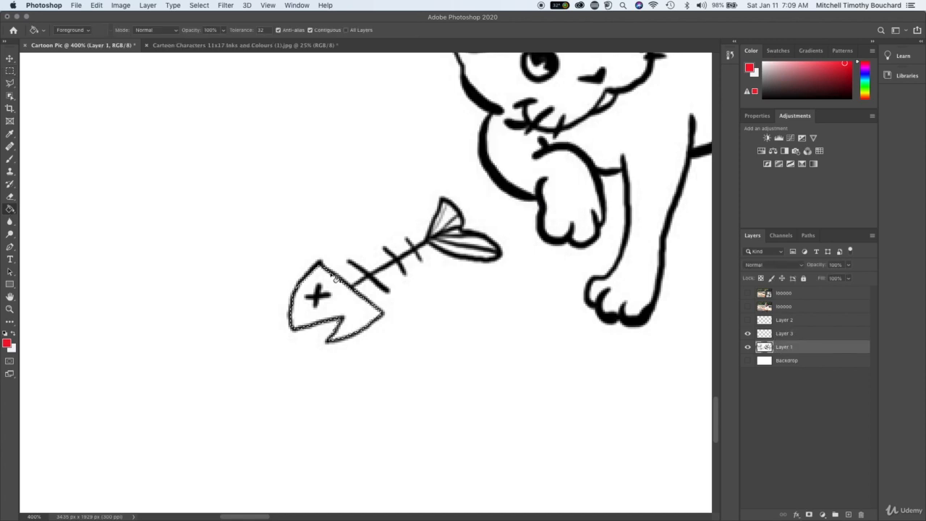